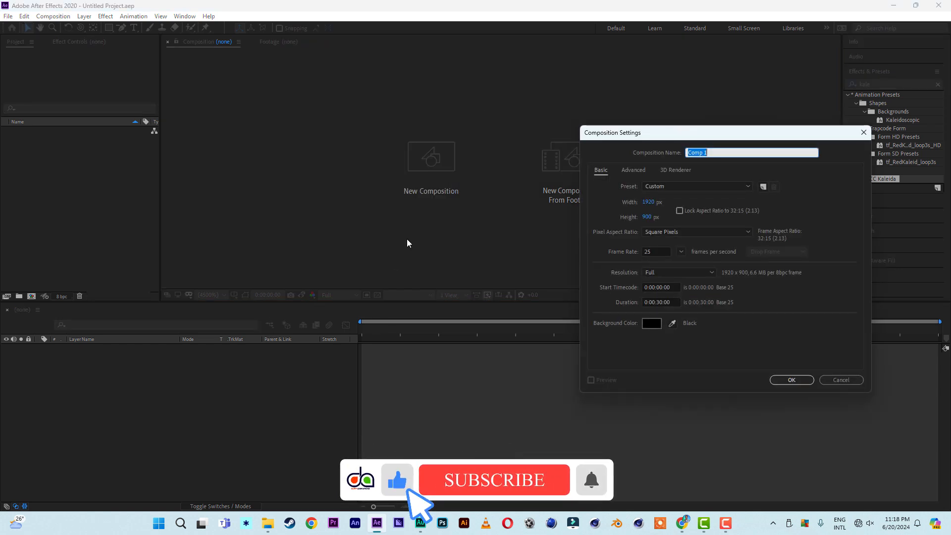
Choose the HDTV 1080 29.97 preset and set the 3D renderer to CINEMA 4D
click(696, 186)
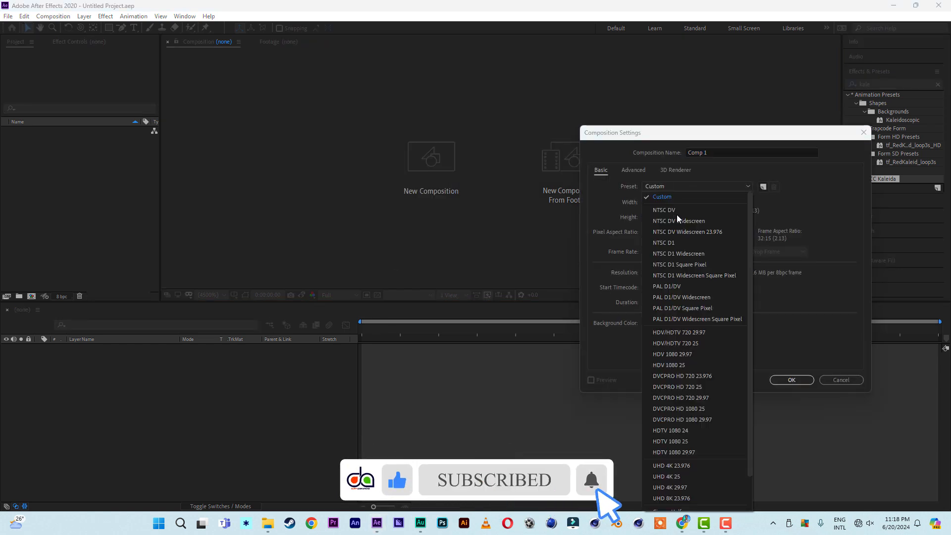
click(673, 452)
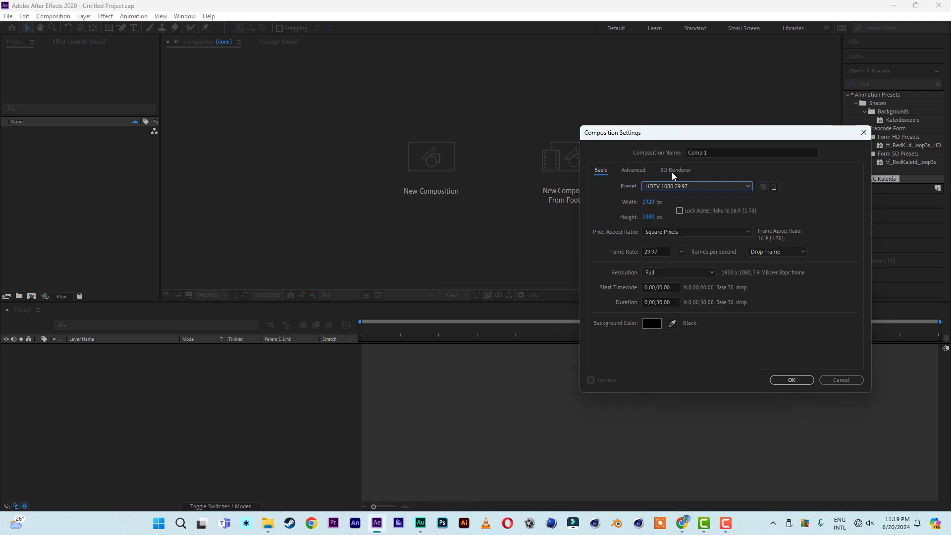
click(674, 169)
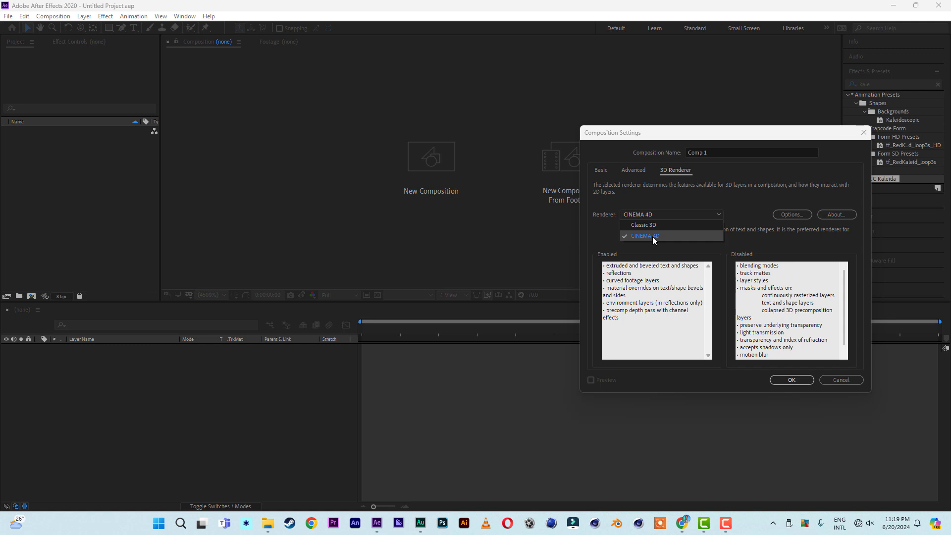
click(644, 236)
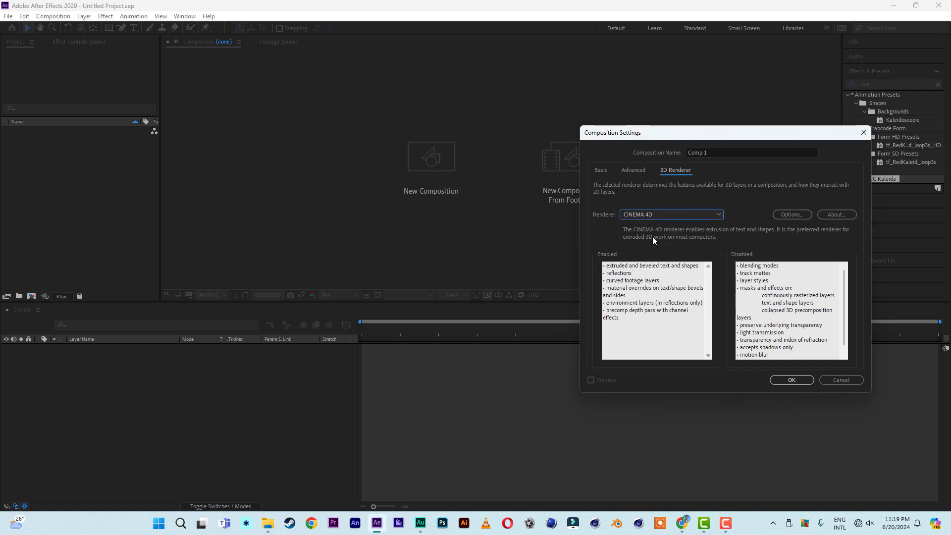
Name the composition TEXT and create it
click(750, 153)
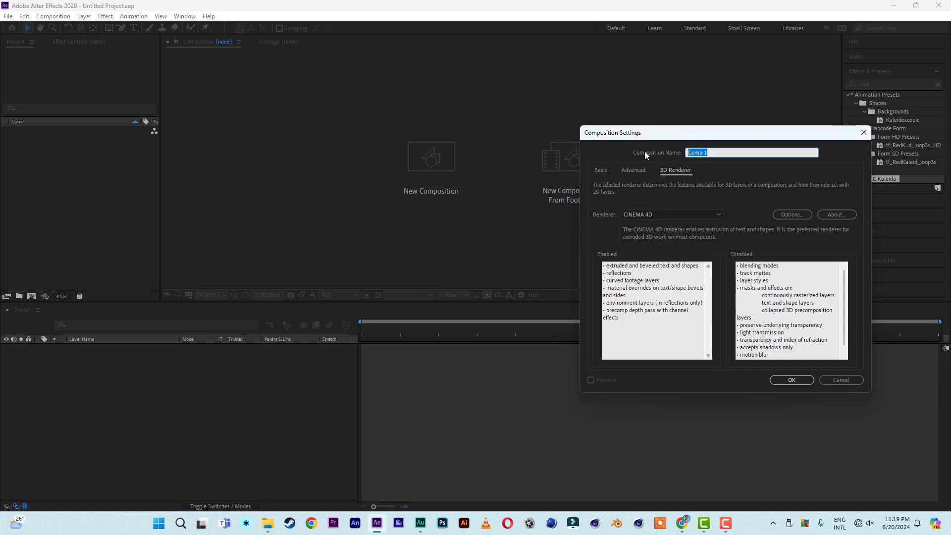
text(TEX)
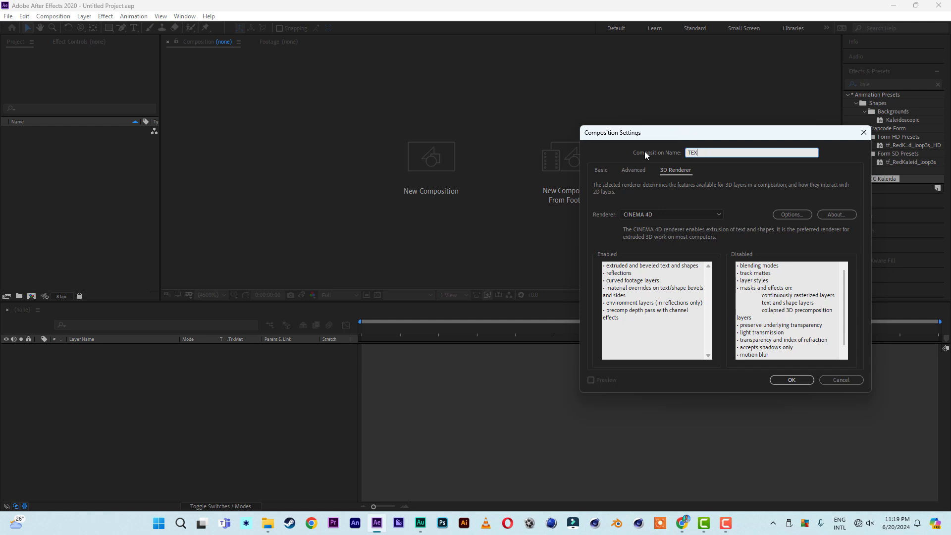
click(791, 379)
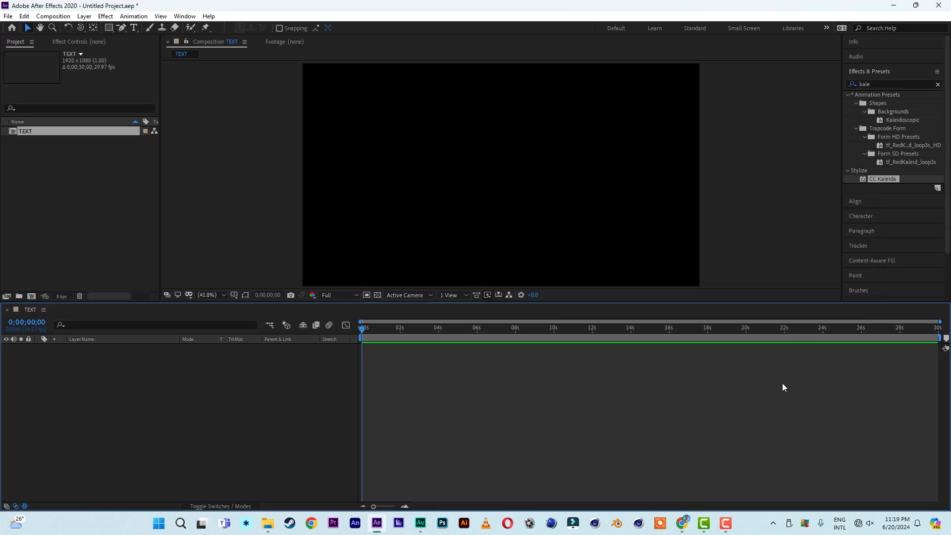
mouse_move(757, 393)
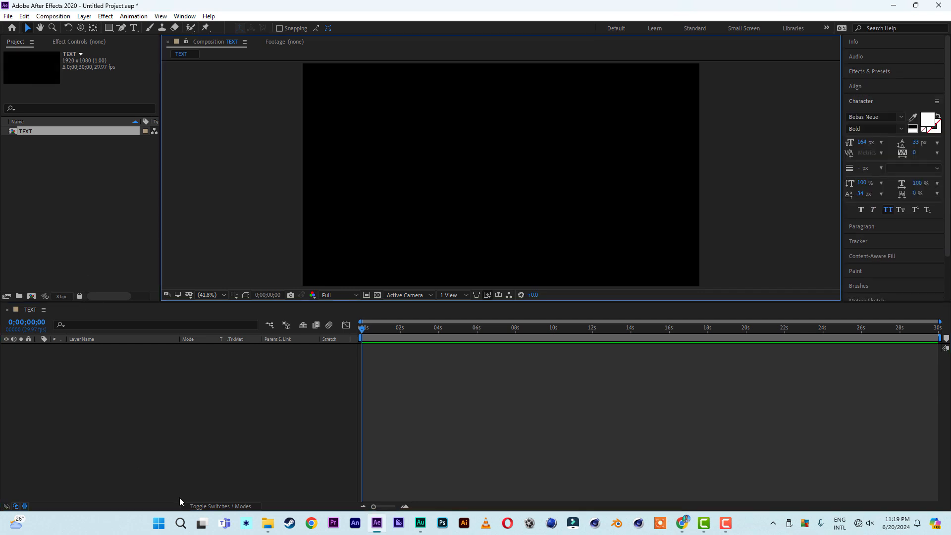
mouse_move(139, 101)
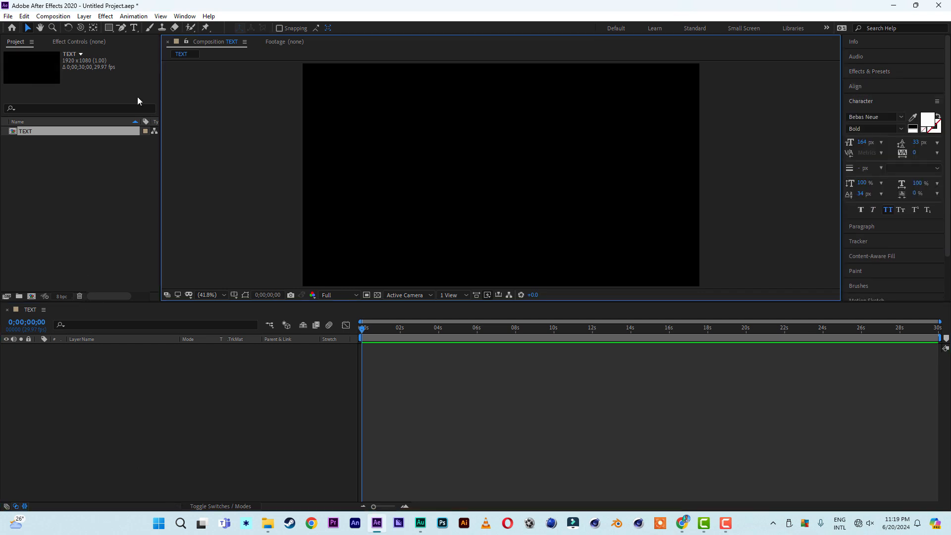
mouse_move(134, 27)
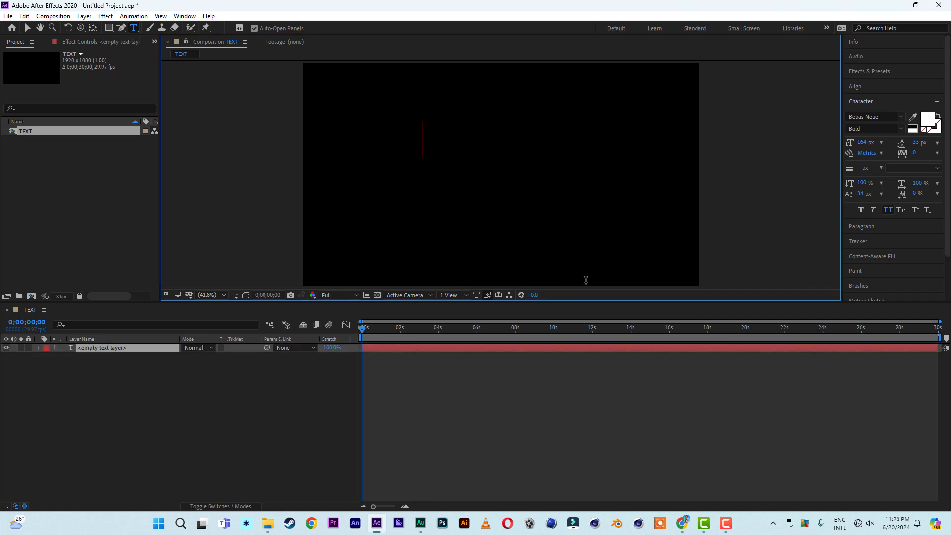
Type 'vote wisely' on two lines, widen the leading and set the font to Franklin Gothic Heavy
text(VOTE)
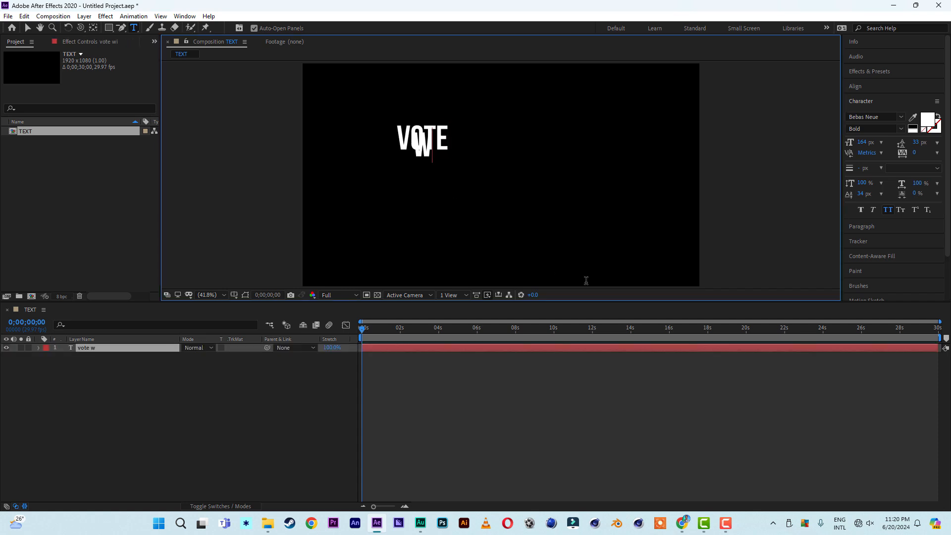
text(isely)
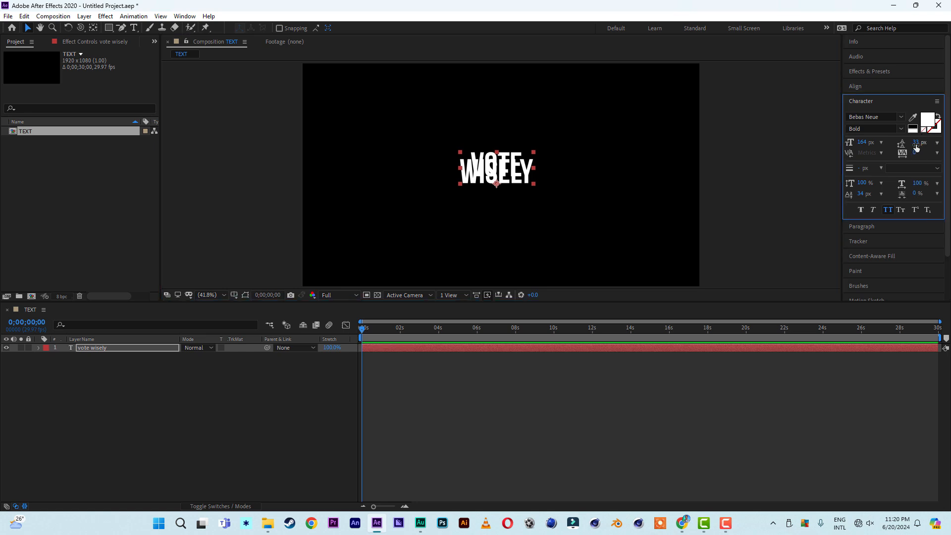
click(919, 141)
text(117)
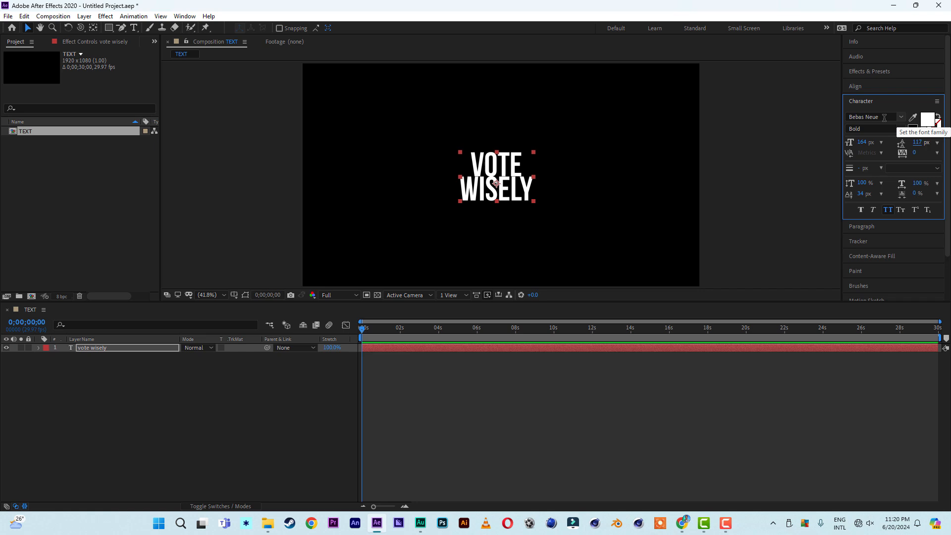
click(867, 117)
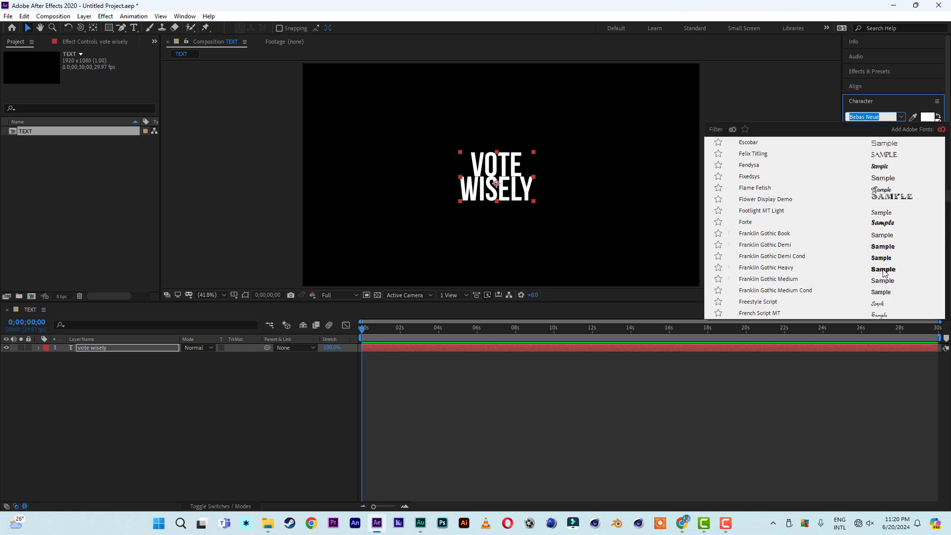
click(766, 268)
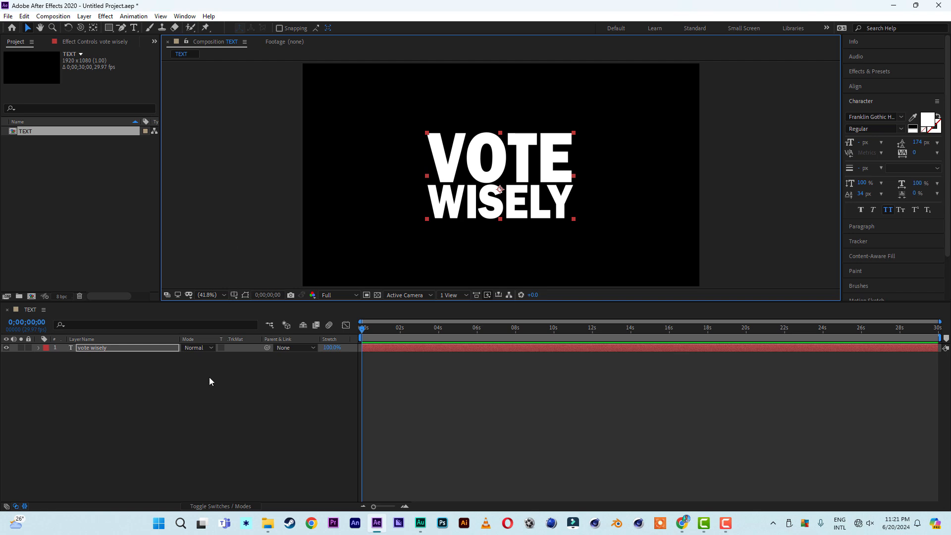
mouse_move(250, 375)
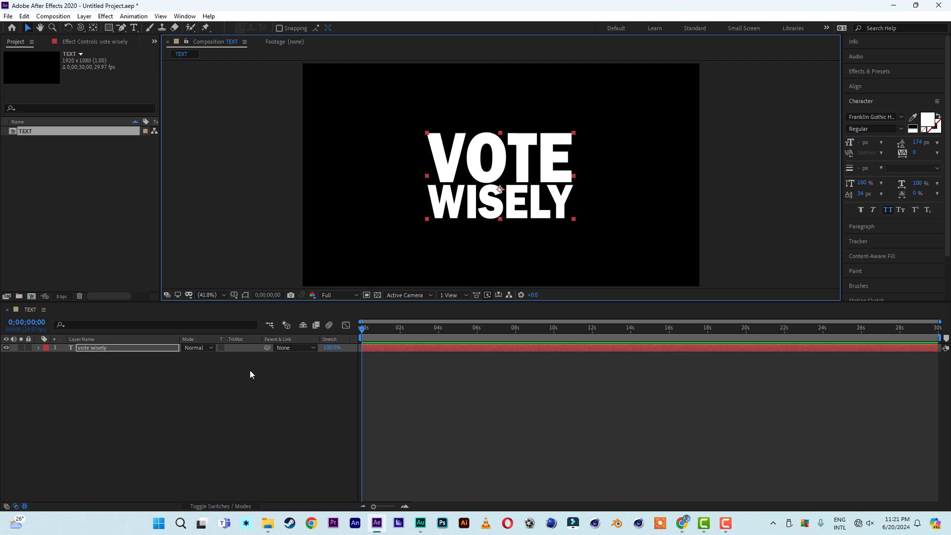
mouse_move(236, 509)
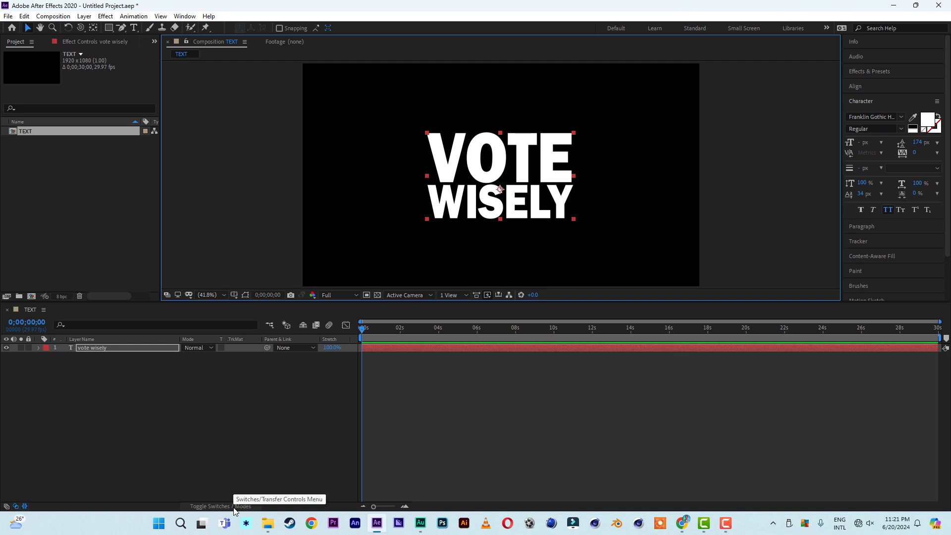
Make the text layer 3D with a Convex bevel and extrusion depth 300 in Geometry Options
click(213, 506)
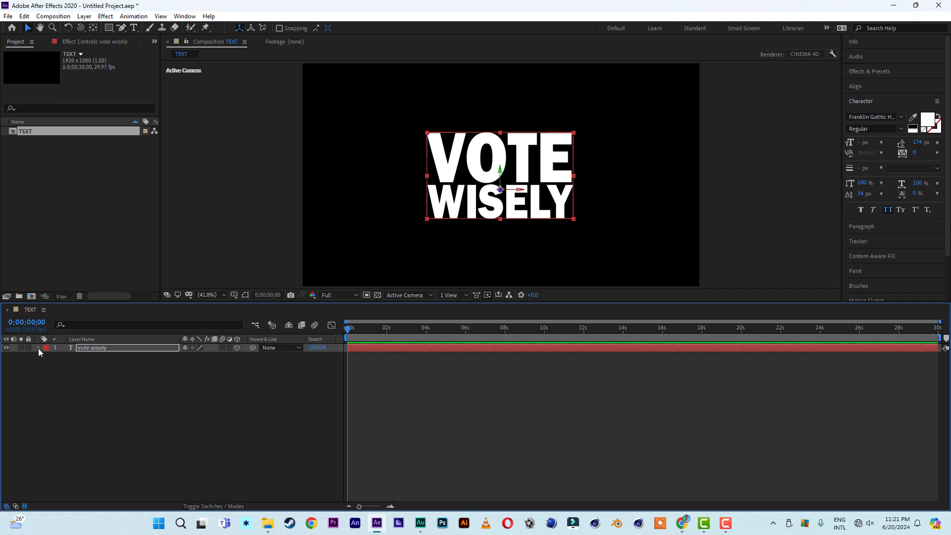
click(38, 348)
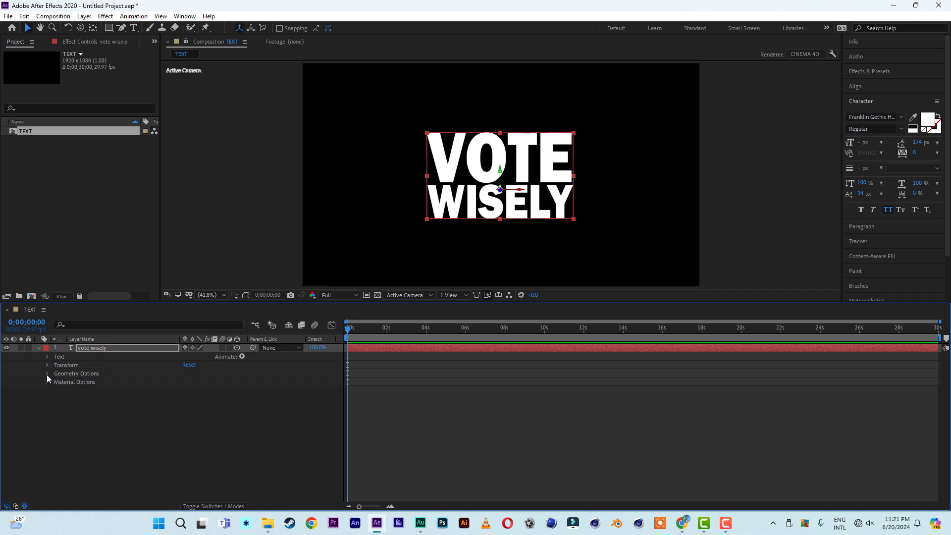
click(48, 374)
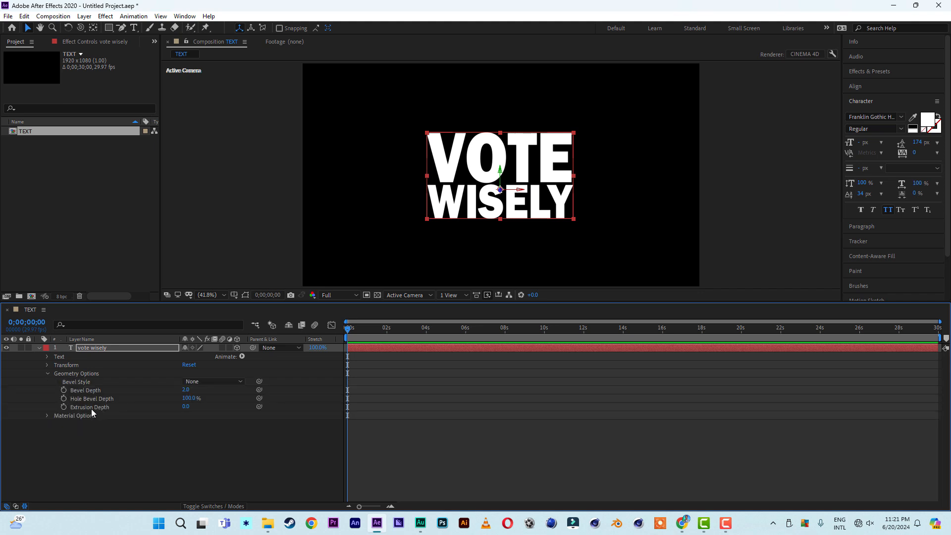
mouse_move(98, 393)
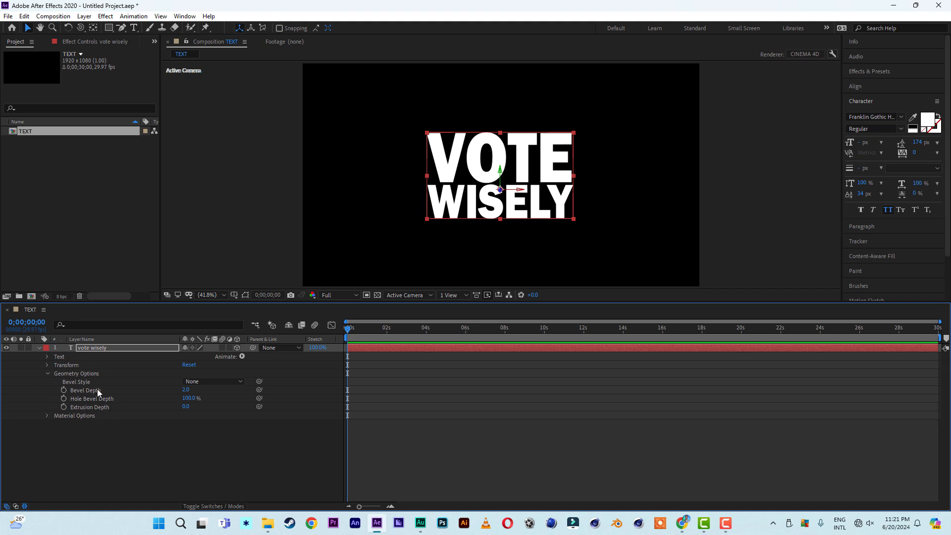
mouse_move(116, 398)
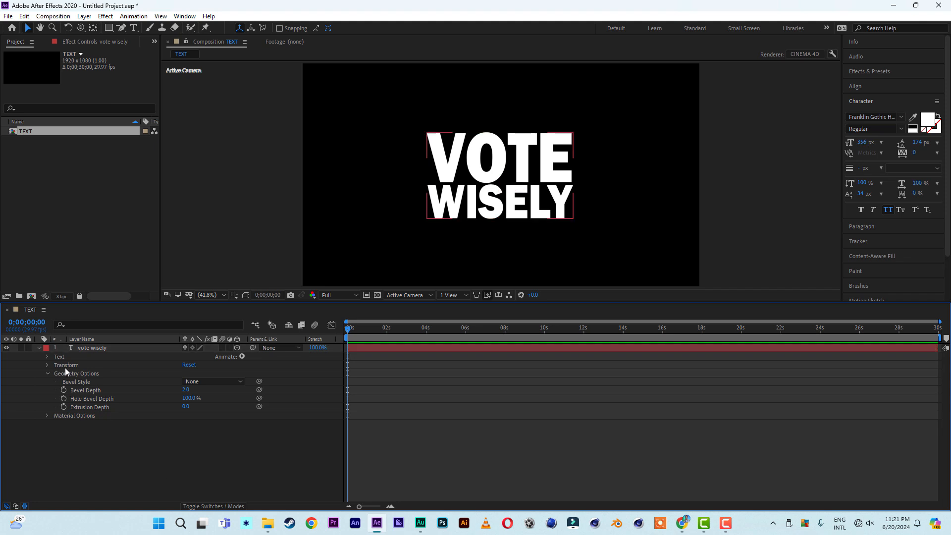
click(212, 380)
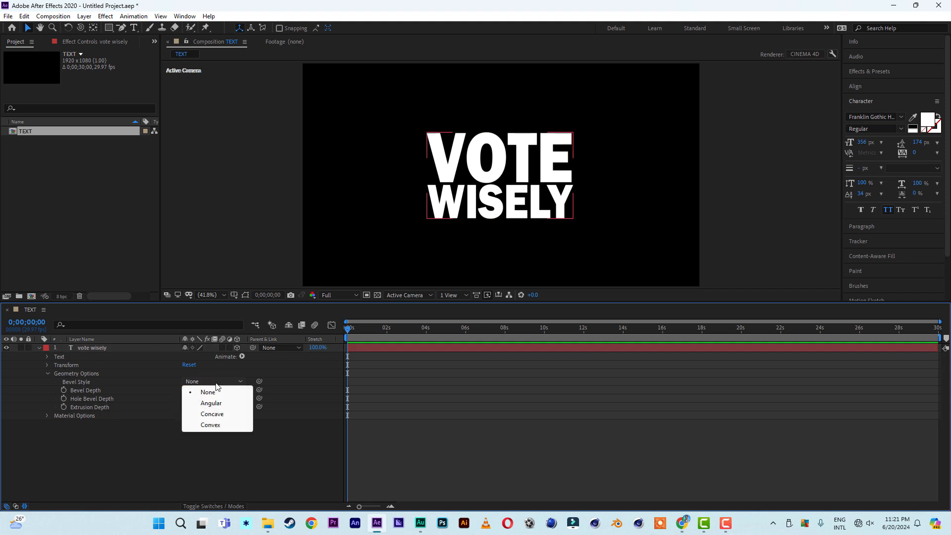
click(210, 425)
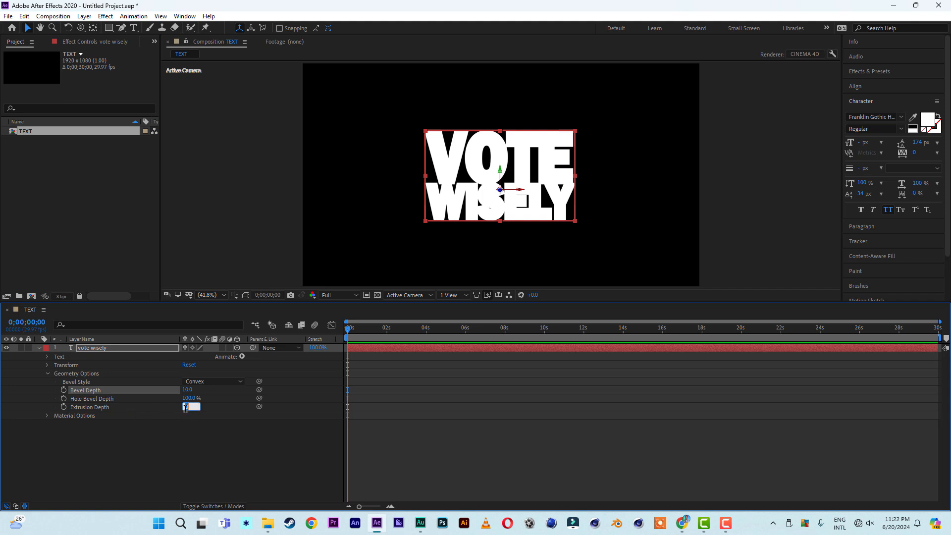
text(300.0)
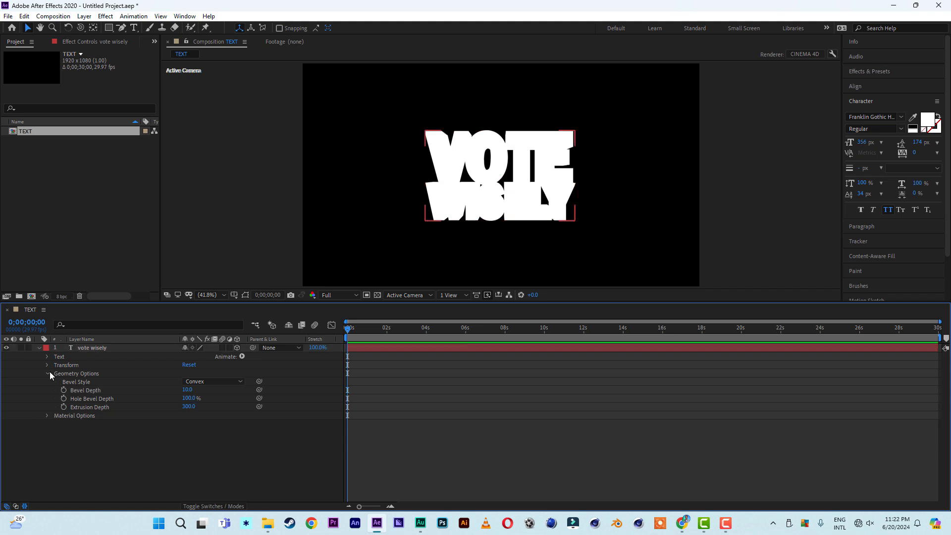
mouse_move(213, 355)
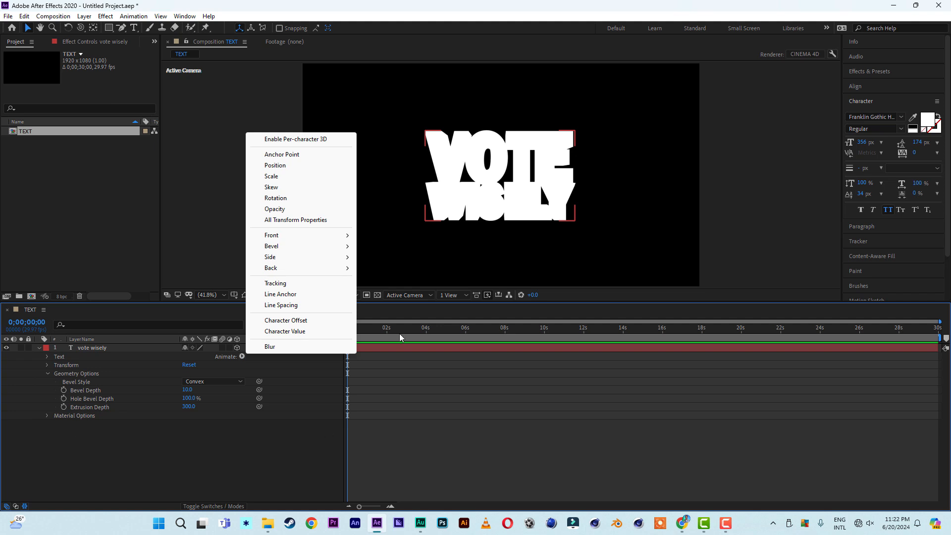
mouse_move(270, 257)
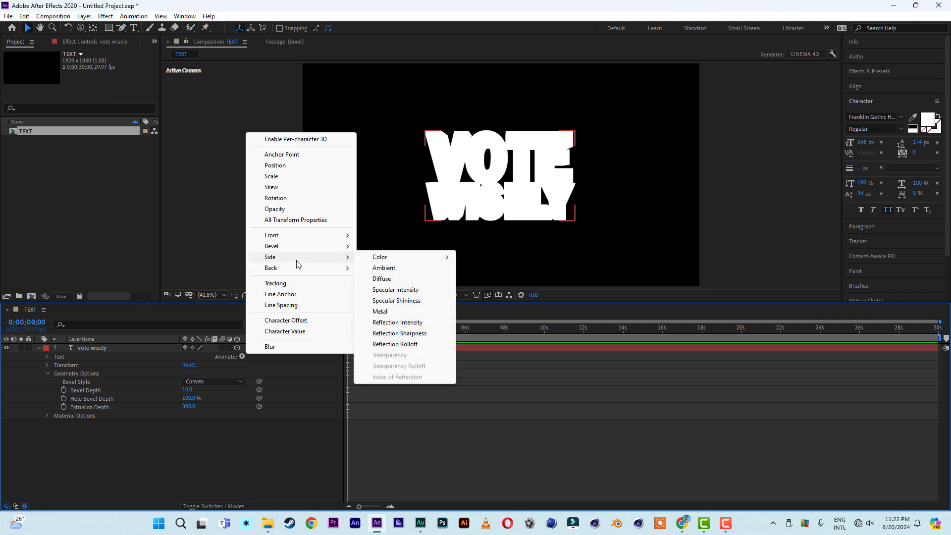
mouse_move(380, 257)
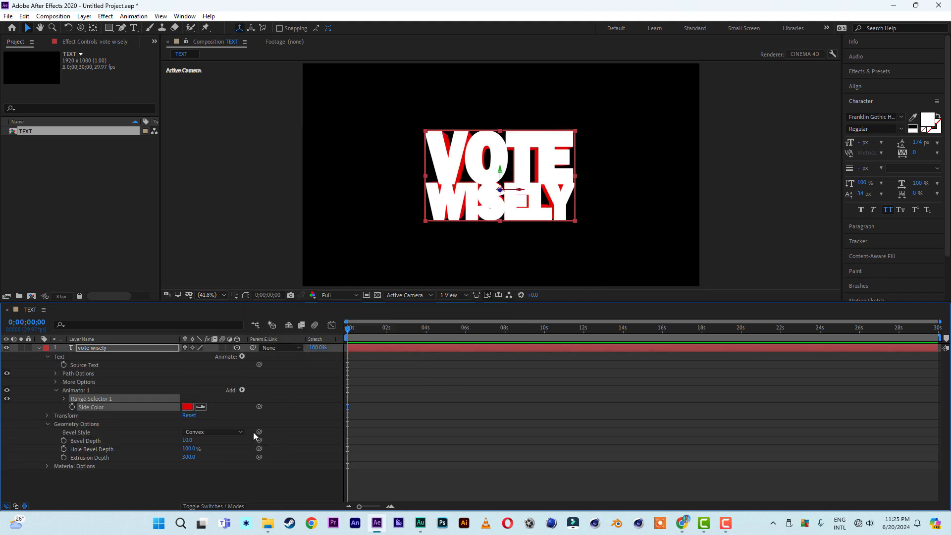
Add a Side Color text animator and confirm red as the extruded side colour
click(187, 406)
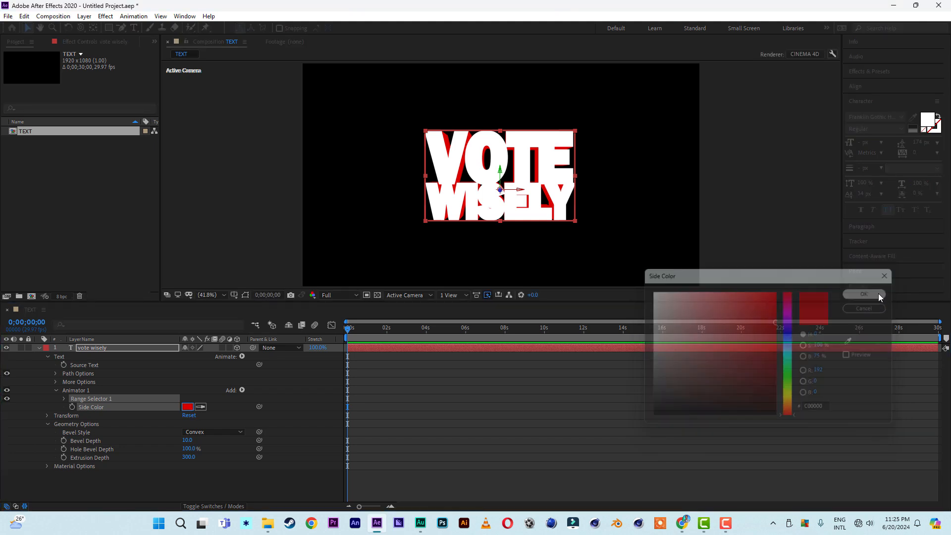
click(862, 294)
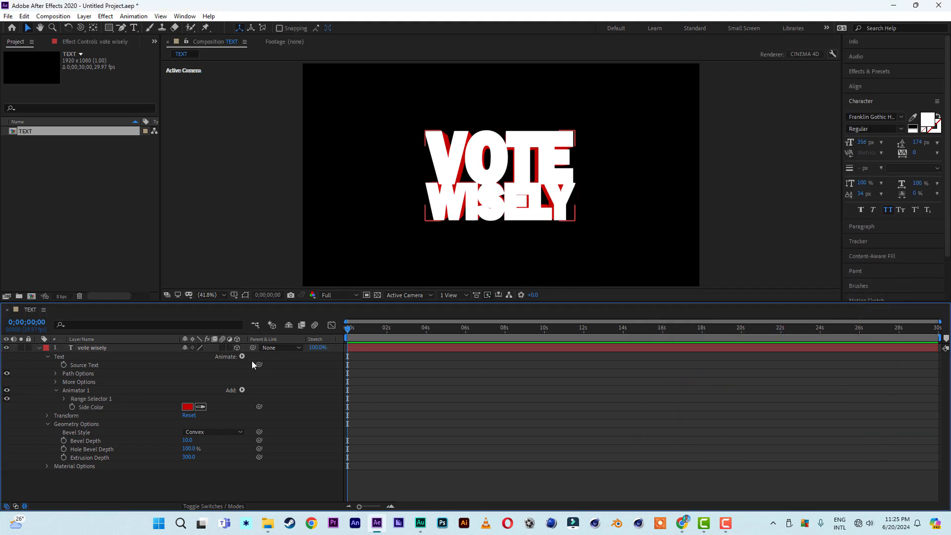
click(242, 391)
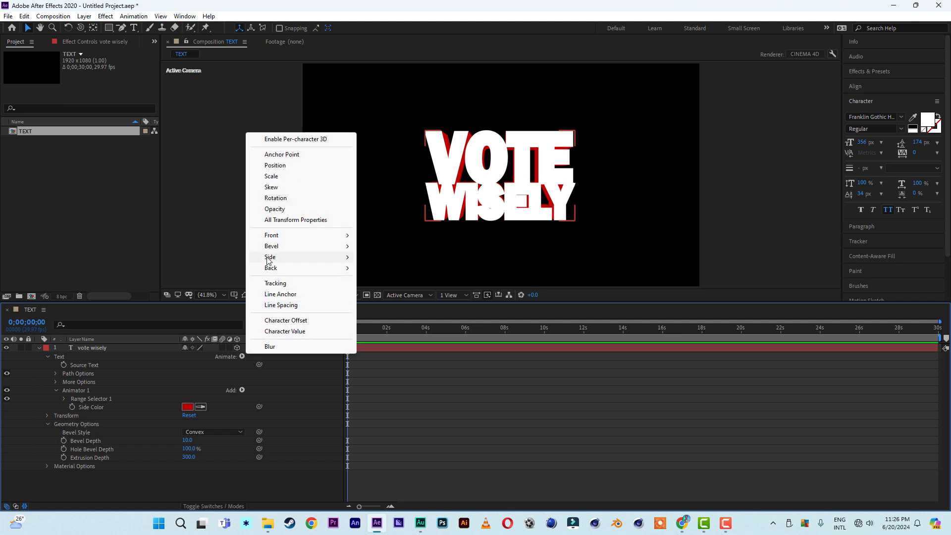
mouse_move(271, 246)
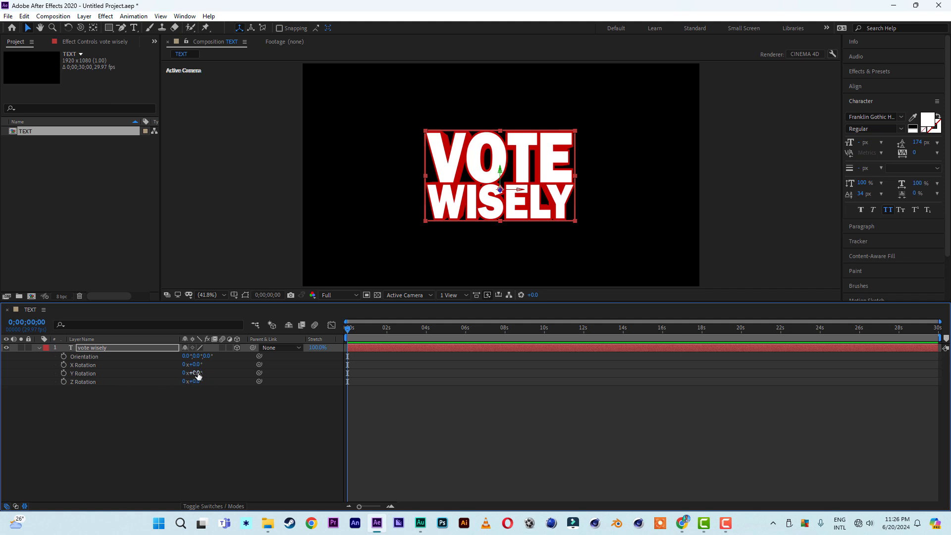
drag(191, 373, 214, 373)
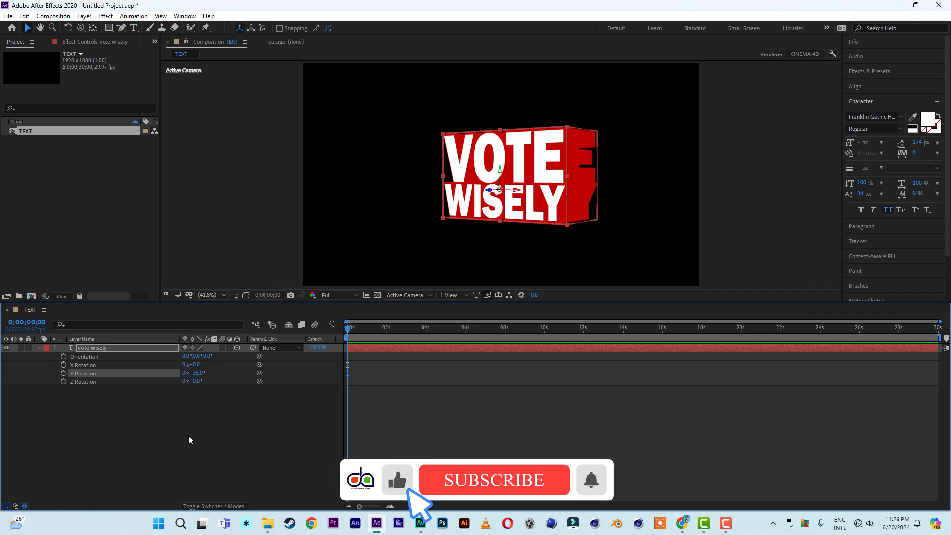
click(494, 479)
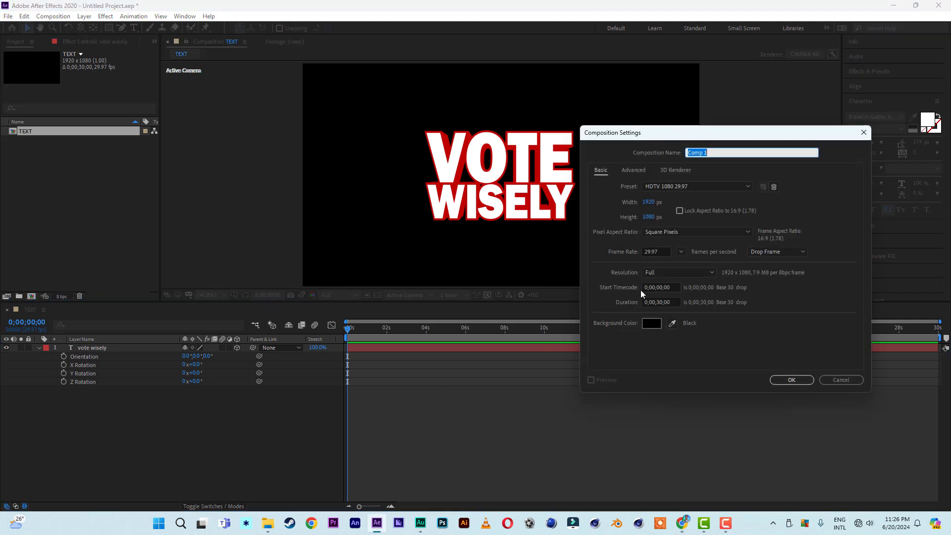
mouse_move(731, 169)
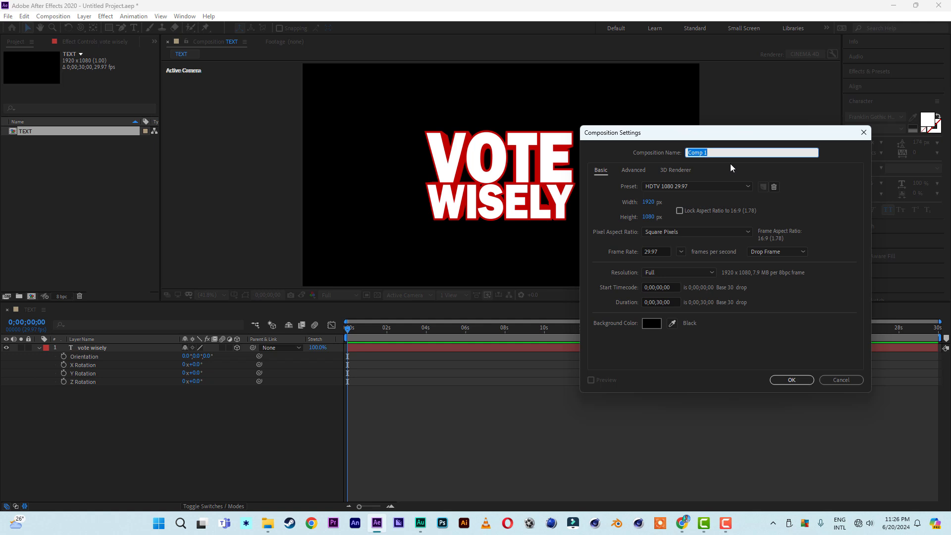
Name the new HDTV 1080 composition 'backg' and create it
text(b)
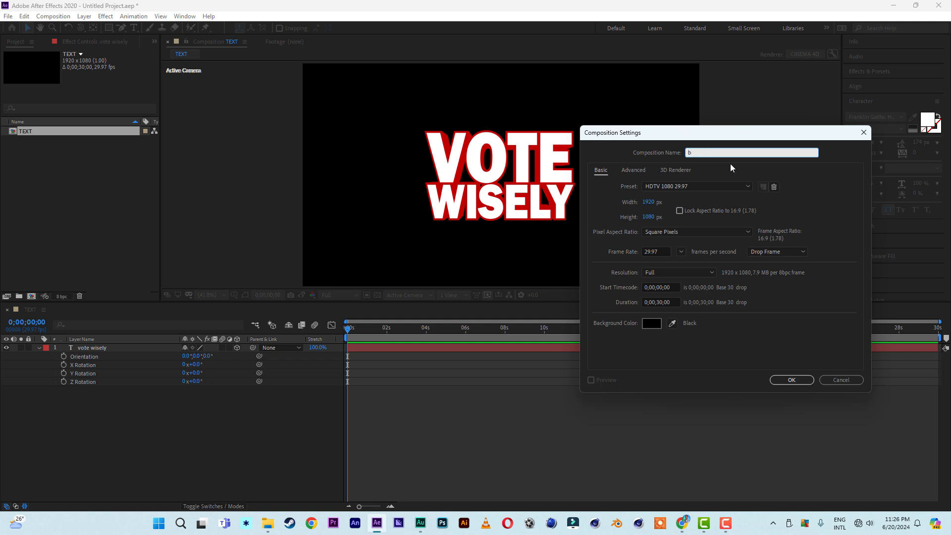
text(ackg)
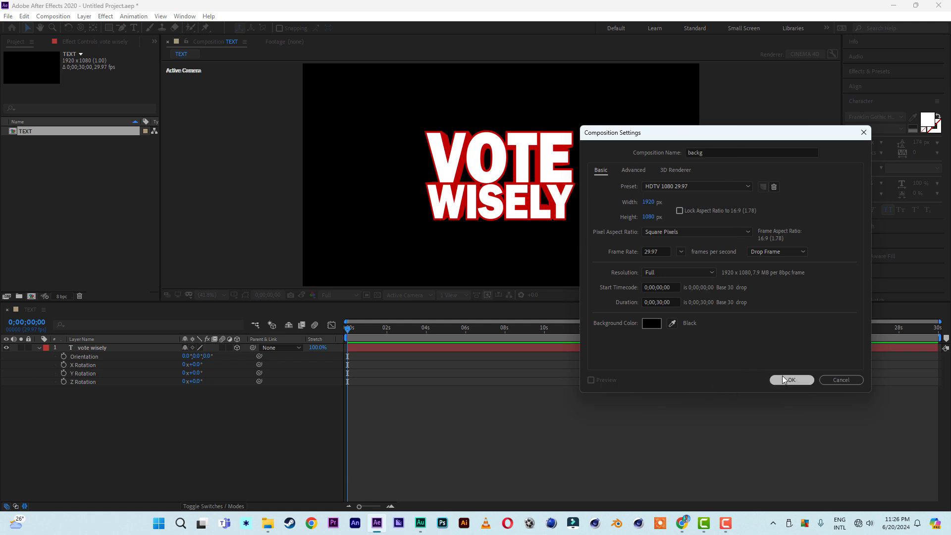
click(790, 379)
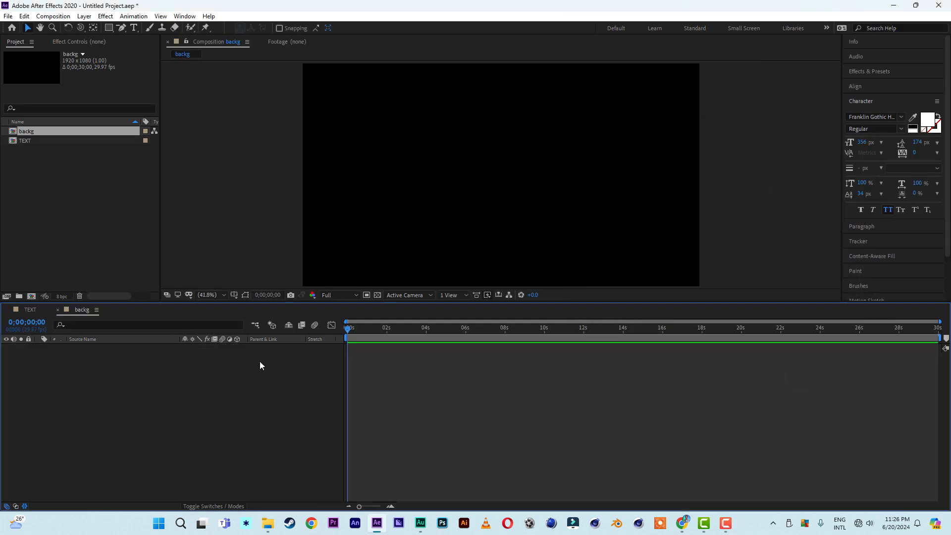
mouse_move(118, 464)
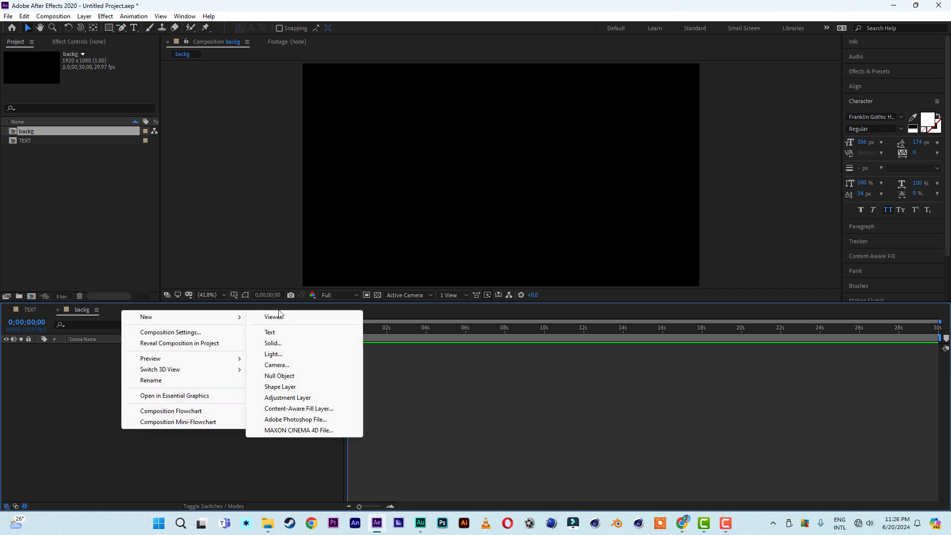
Create a full-frame white solid layer, White Solid 1
click(272, 342)
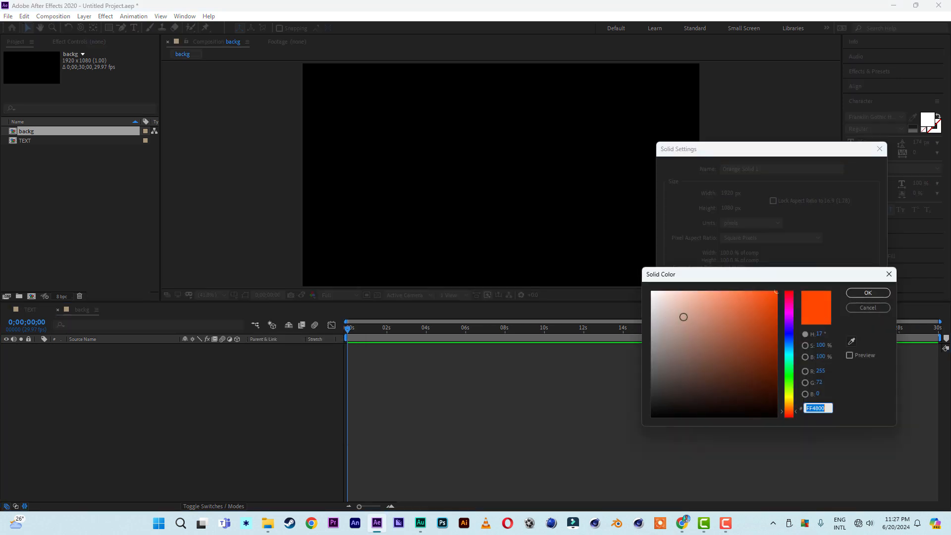
click(866, 293)
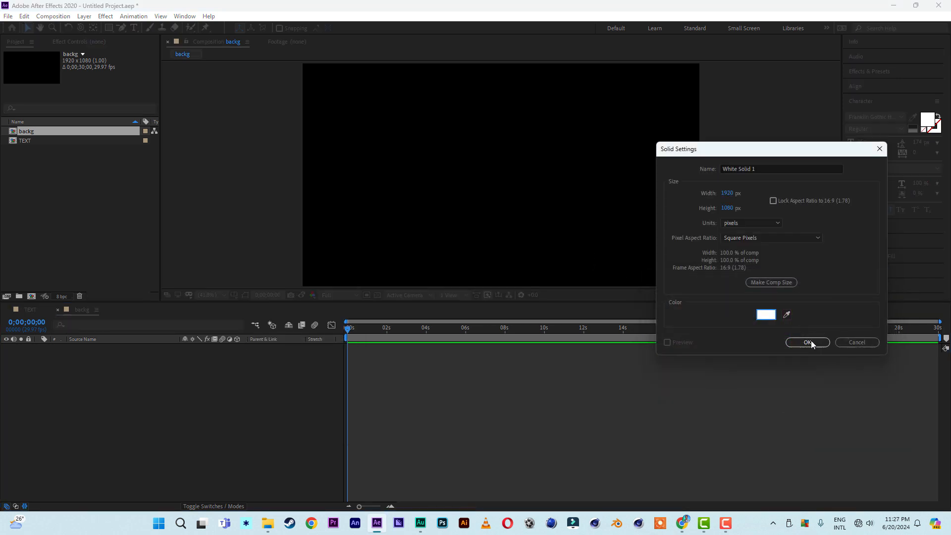
click(806, 342)
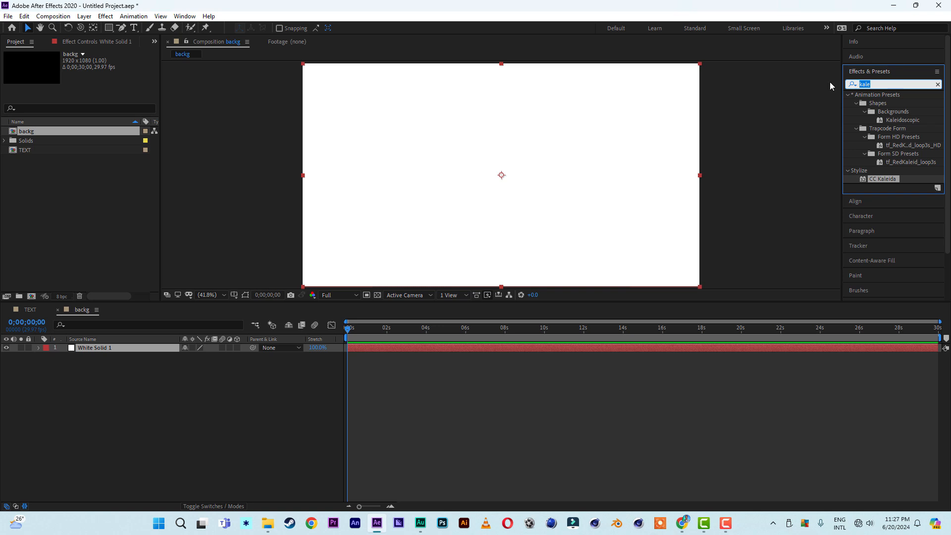
Apply Wave World to the white solid, set View to Height Map and scrub forward to see the rings
text(wave)
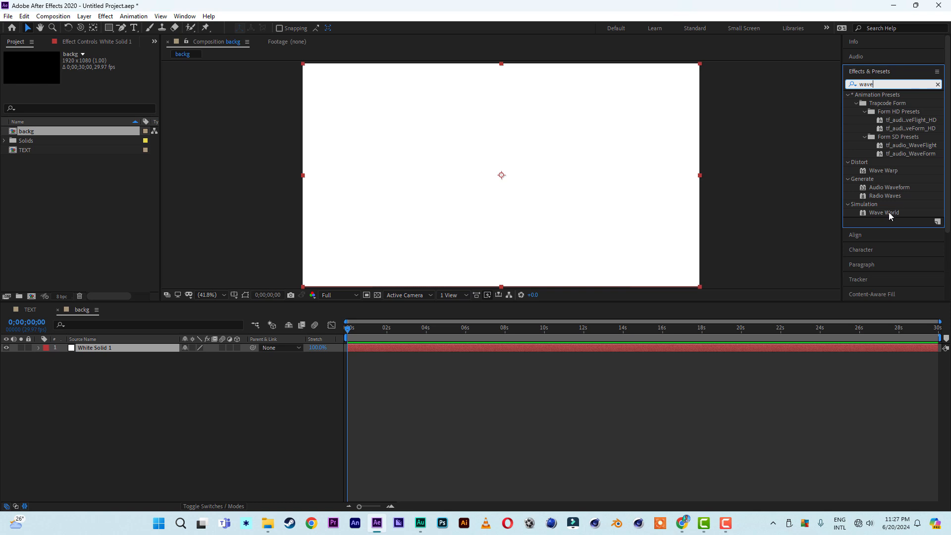
double_click(885, 212)
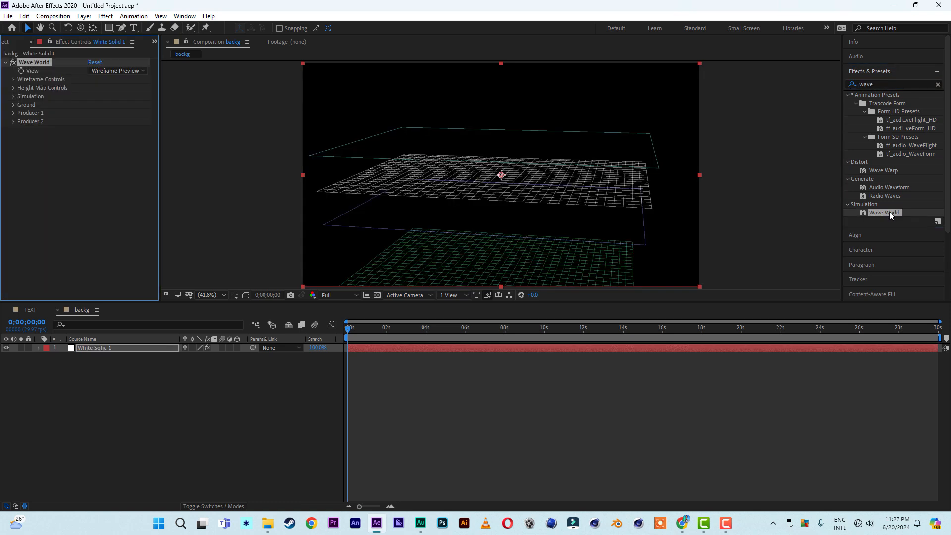
mouse_move(892, 216)
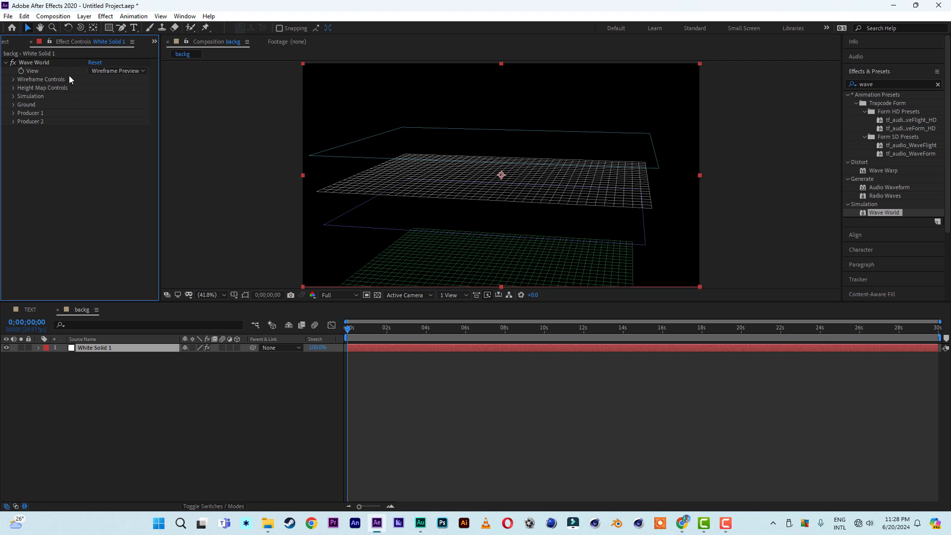
click(118, 70)
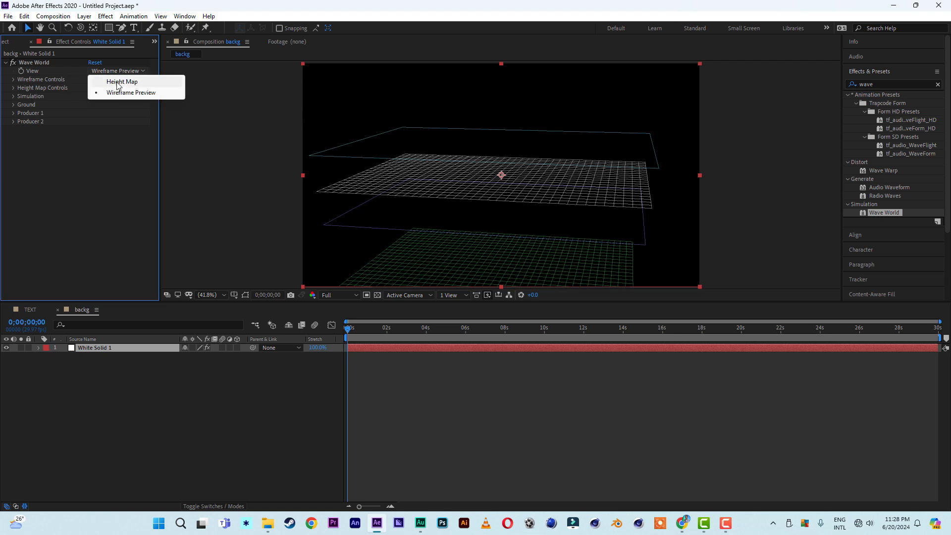
click(121, 82)
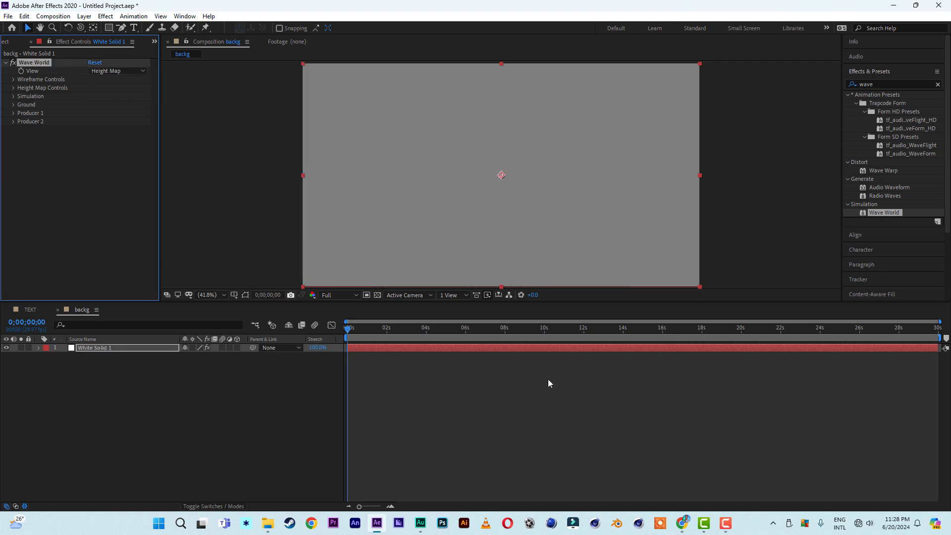
click(403, 328)
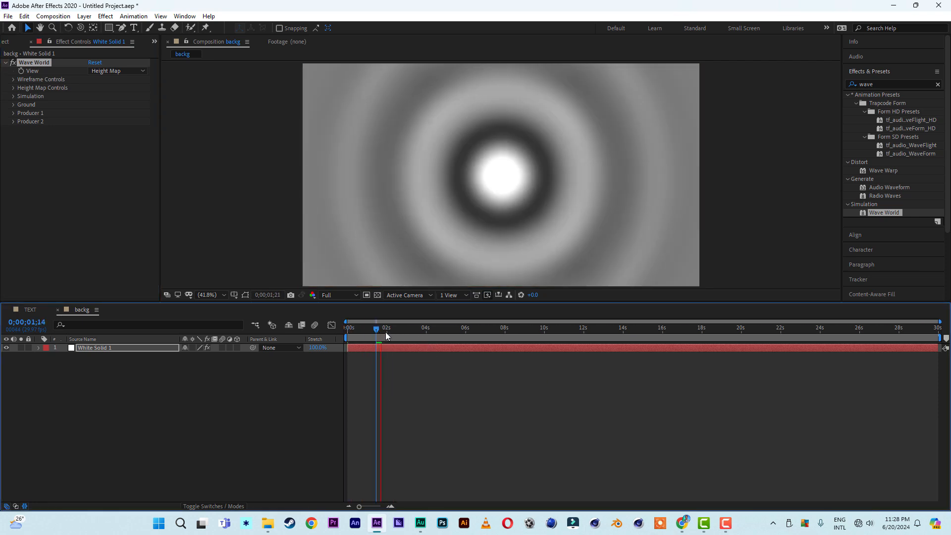
click(418, 333)
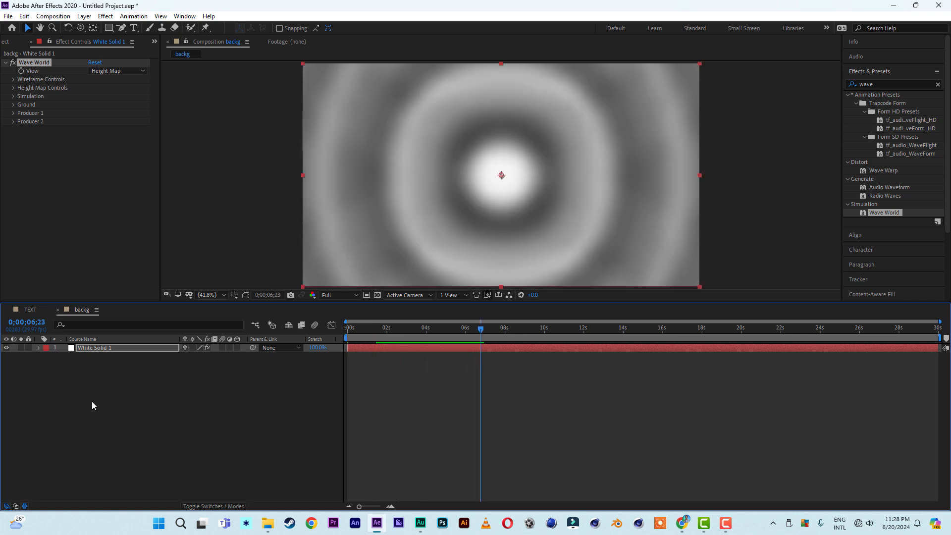
Create a dark gray (575757) full-frame solid above White Solid 1
right_click(94, 405)
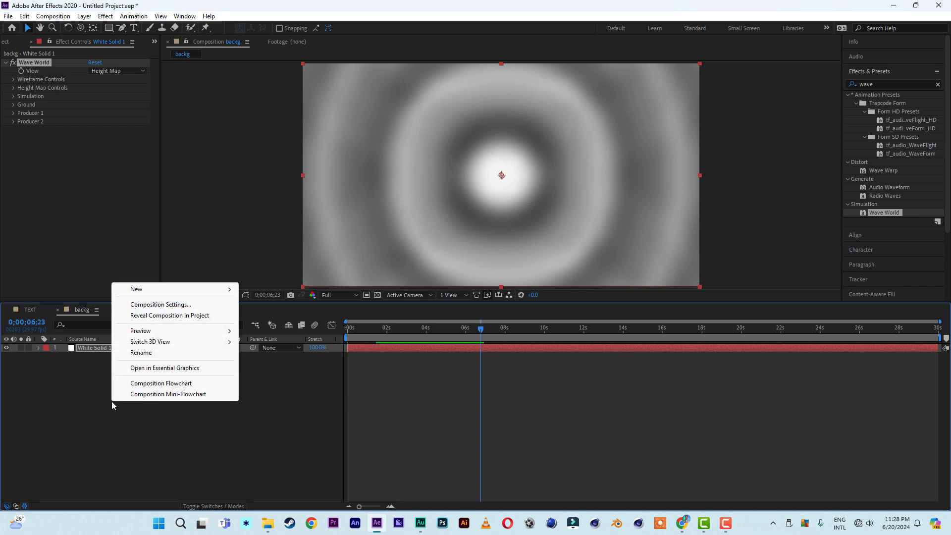
mouse_move(136, 288)
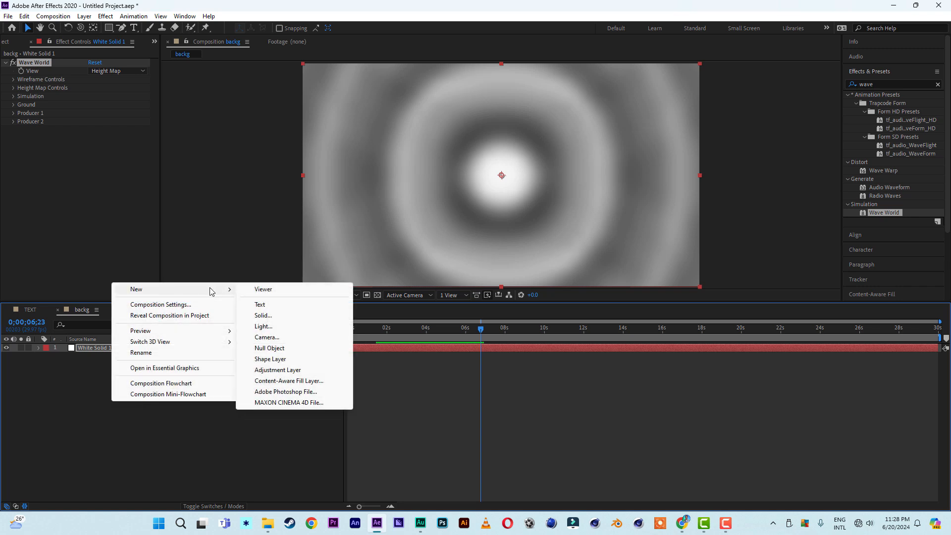
click(263, 315)
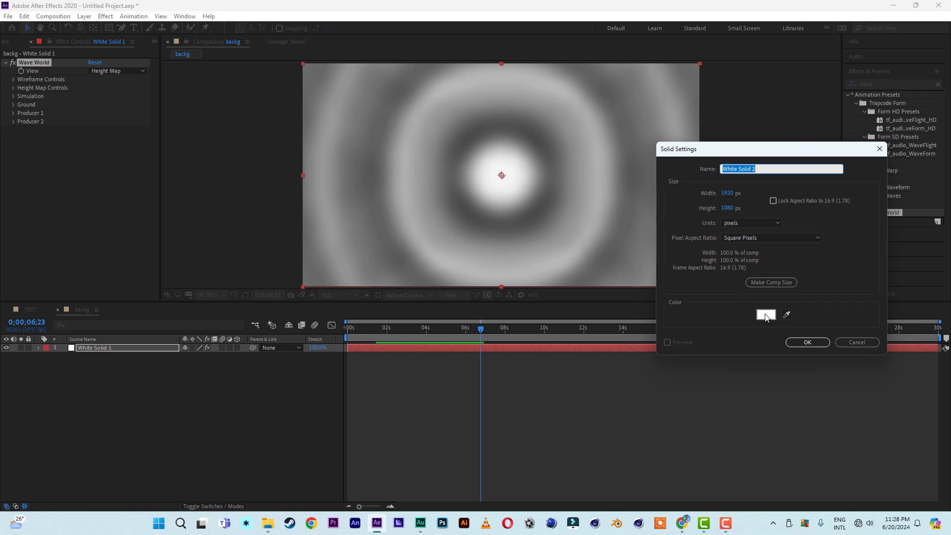
click(766, 314)
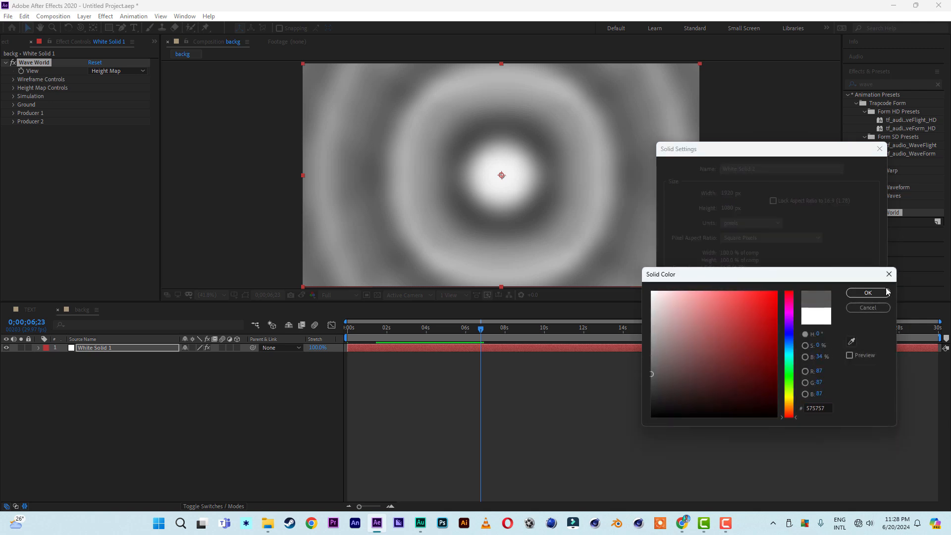
click(867, 292)
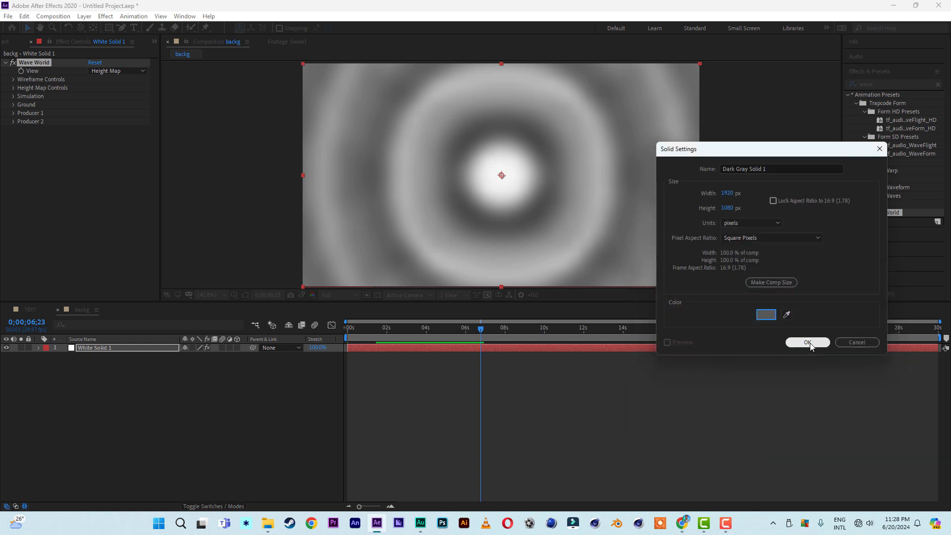
click(806, 342)
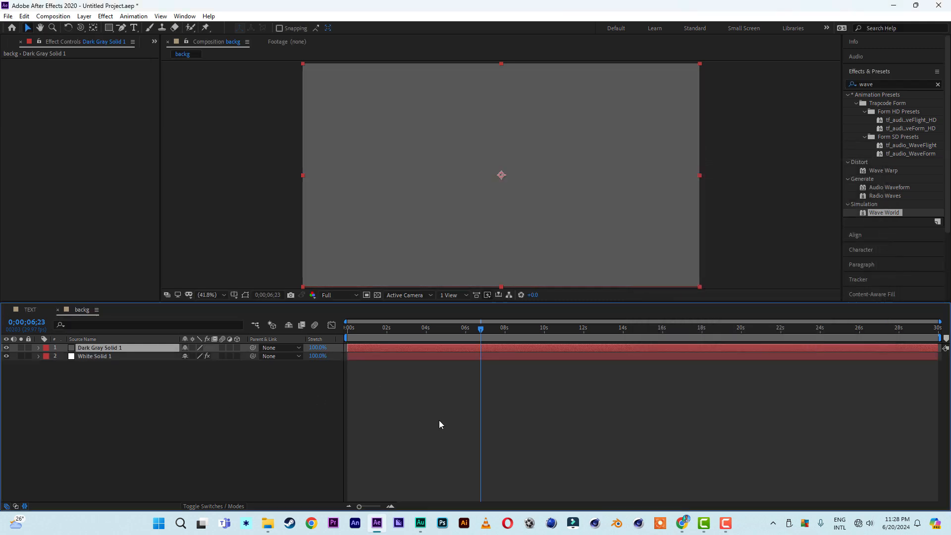
click(891, 84)
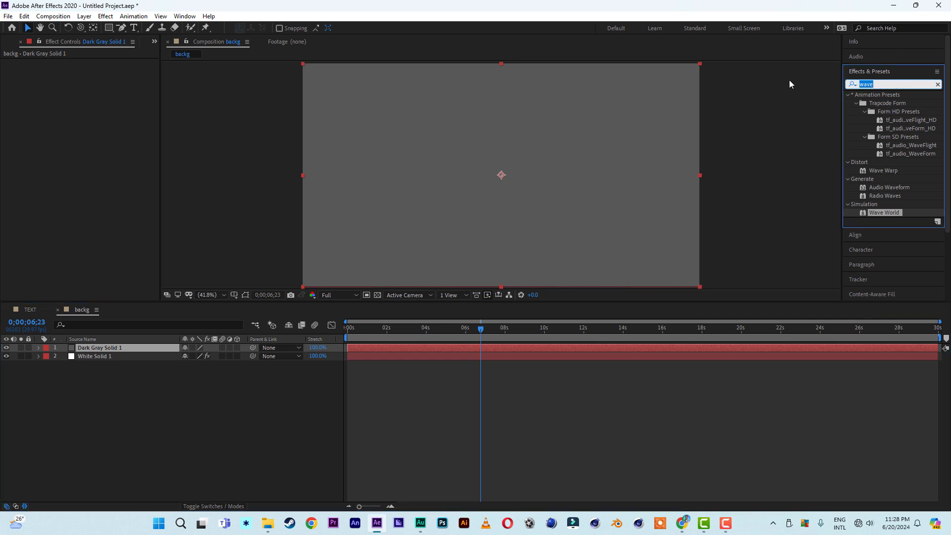
Apply CC Threads to the dark gray solid, reduce its height to a fine weave and scrub to six seconds
text(cc thre)
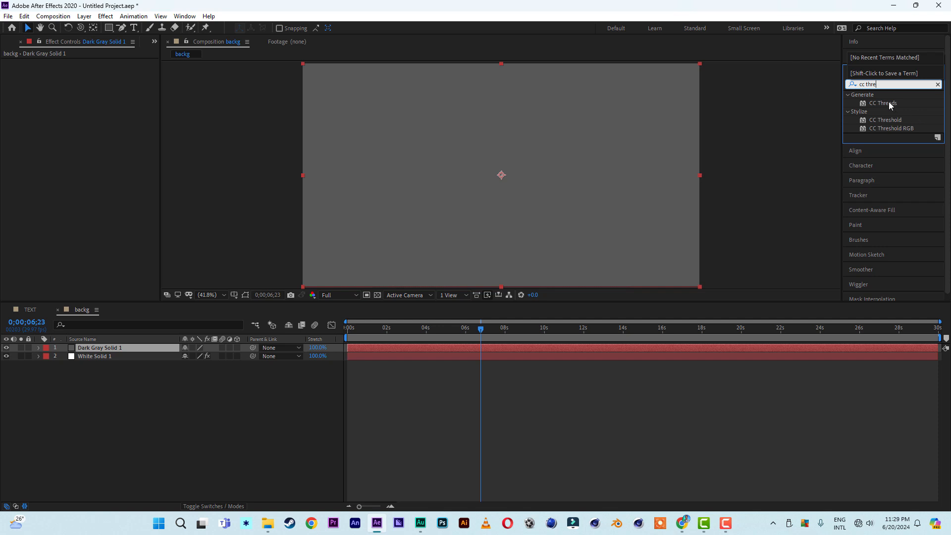
double_click(882, 102)
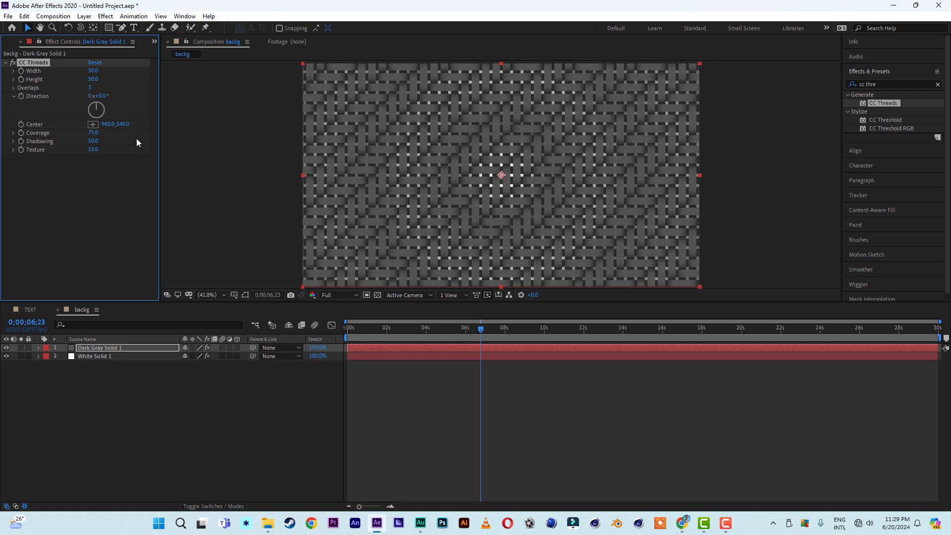
mouse_move(172, 138)
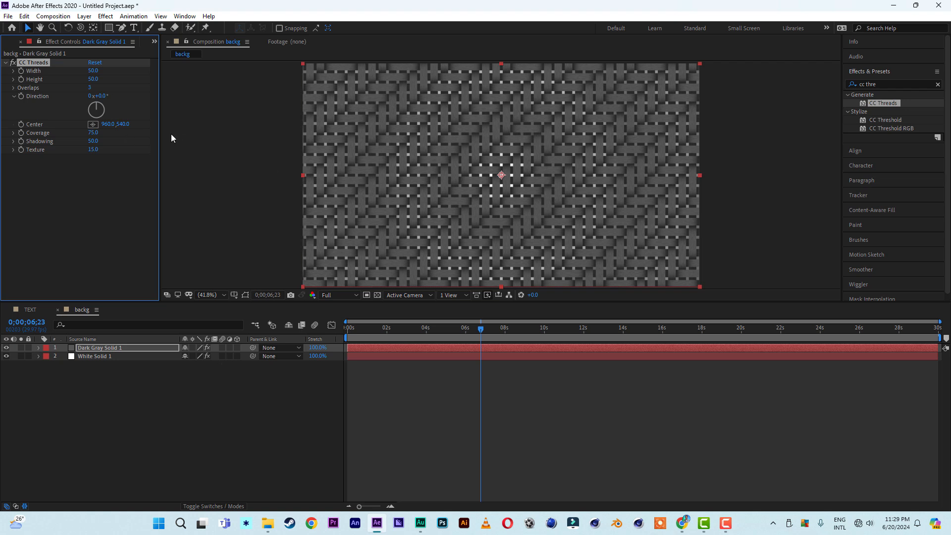
mouse_move(74, 79)
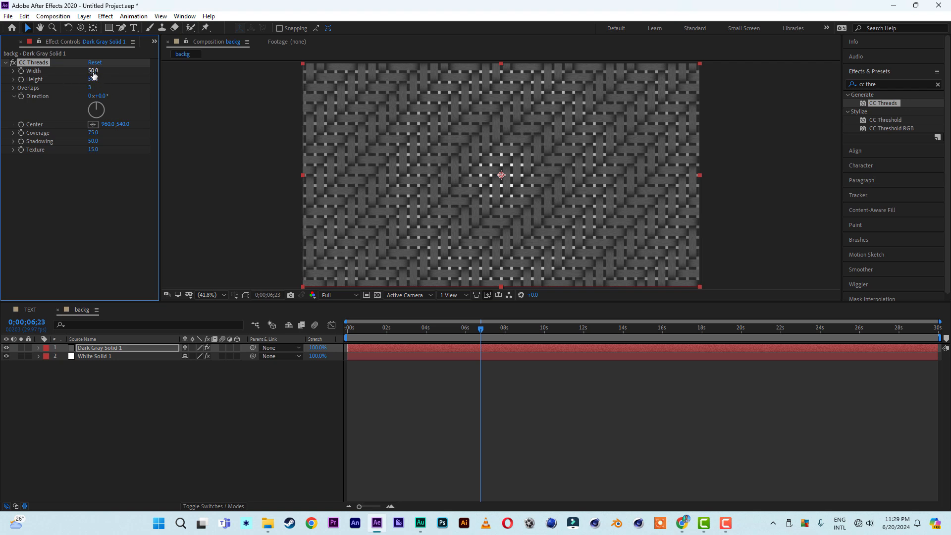
double_click(93, 71)
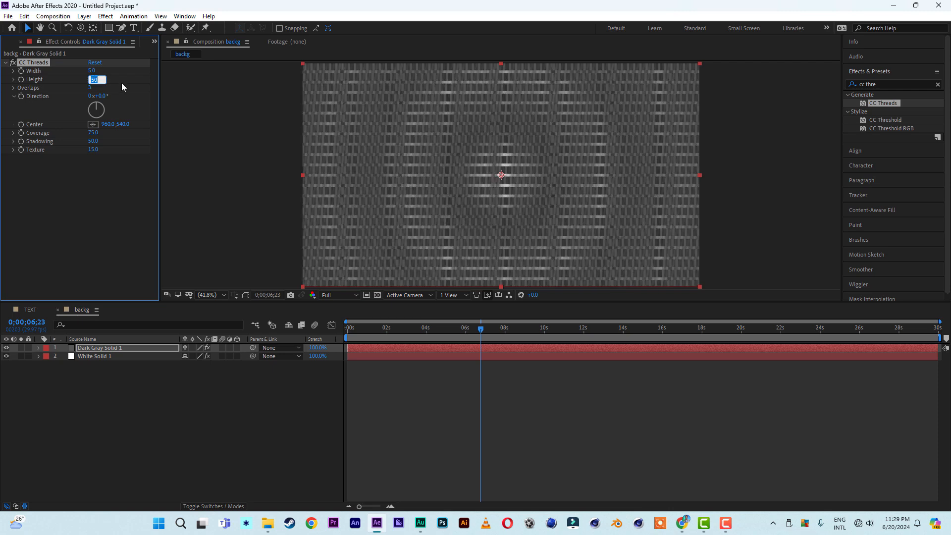
text(5.0)
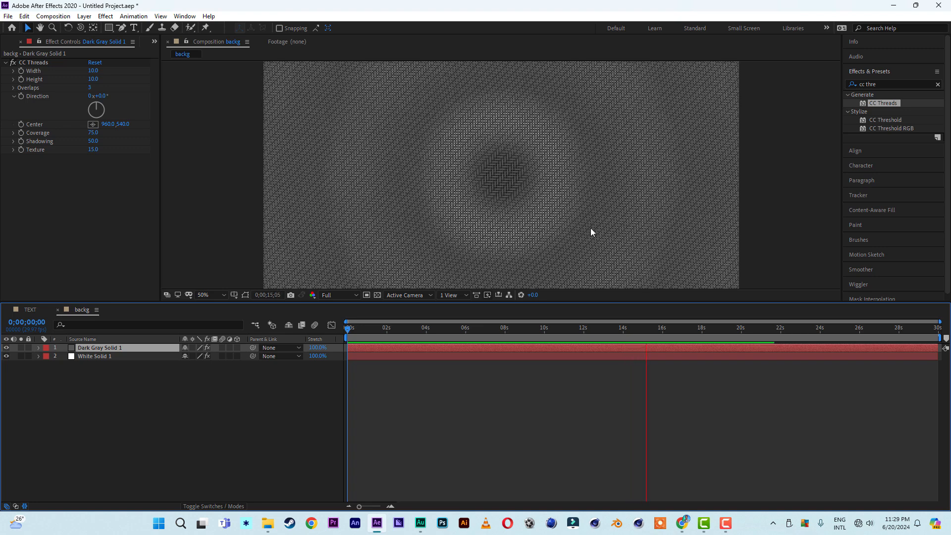
click(478, 328)
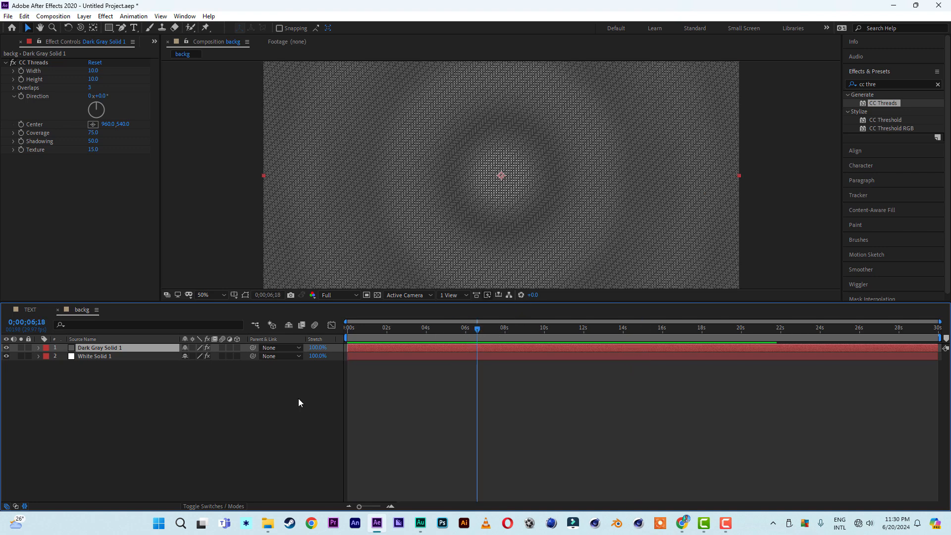
mouse_move(170, 403)
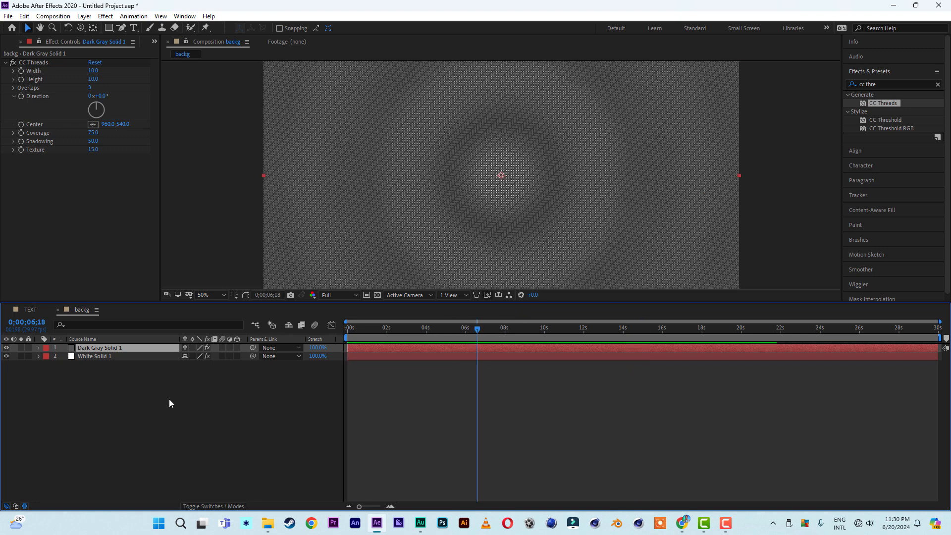
Create a deep red (#850000) full-frame solid on top of the backg composition
right_click(169, 403)
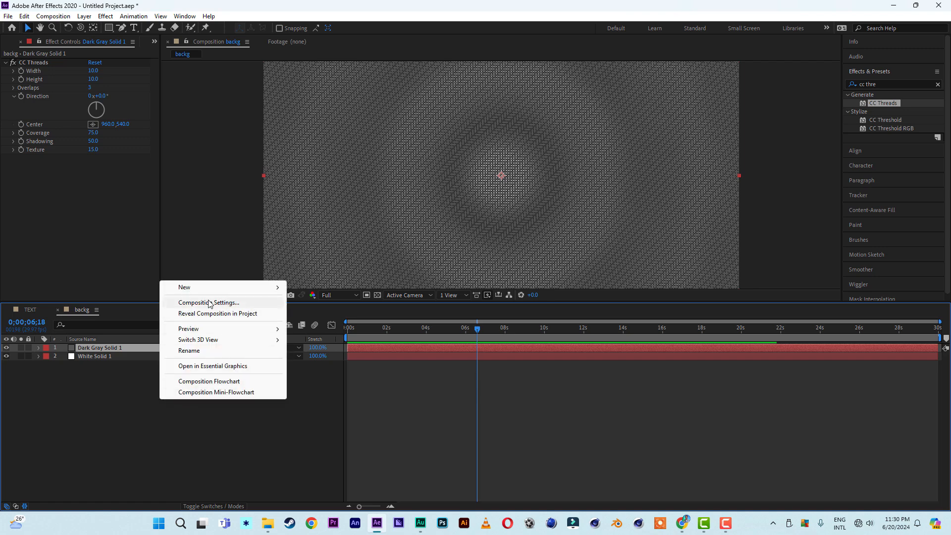
mouse_move(184, 287)
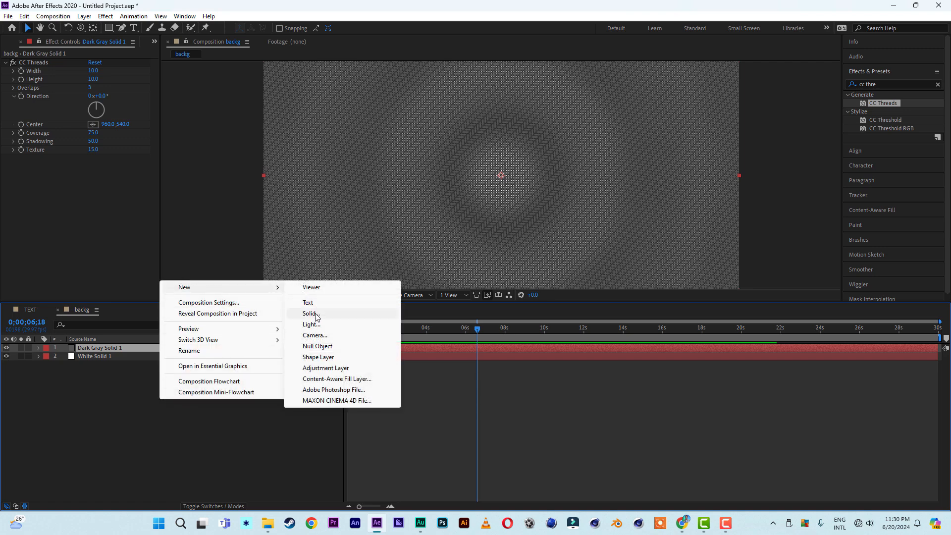
click(309, 314)
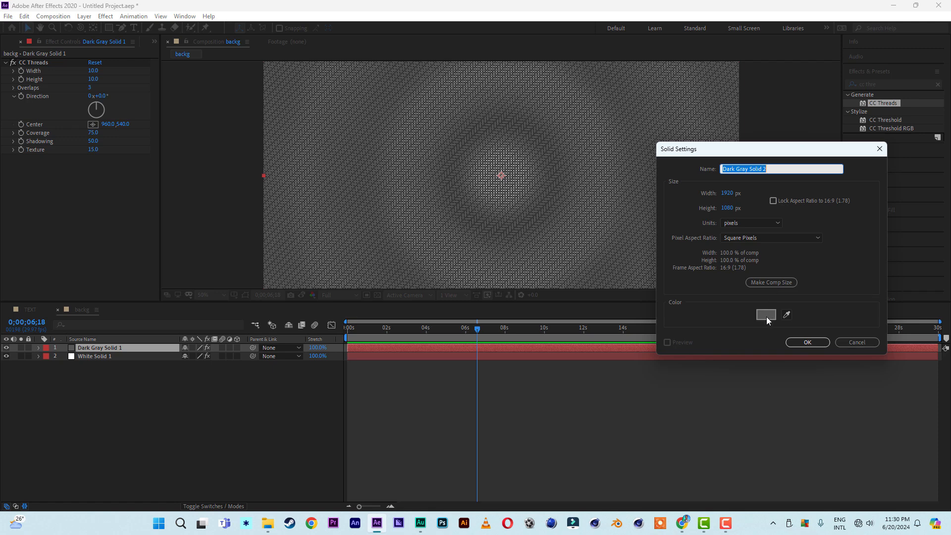
click(765, 314)
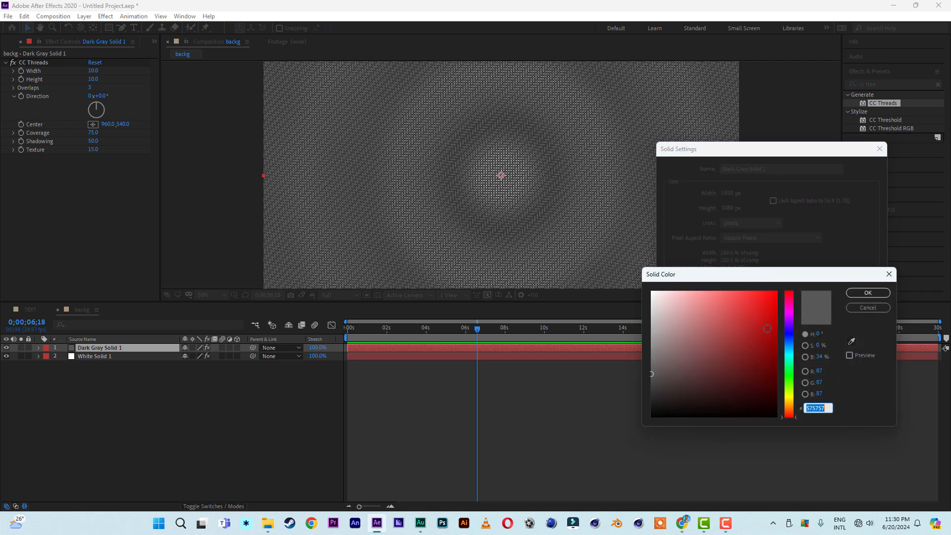
click(790, 348)
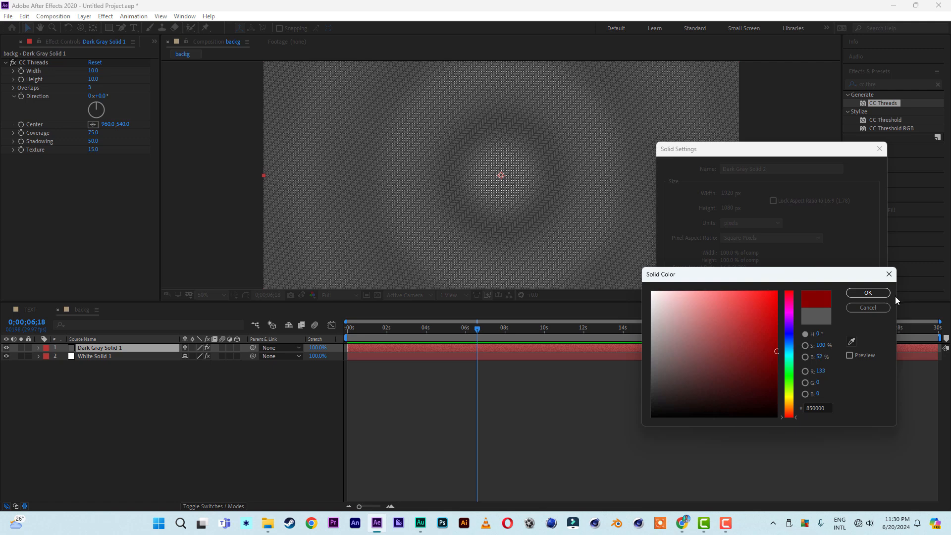
click(868, 292)
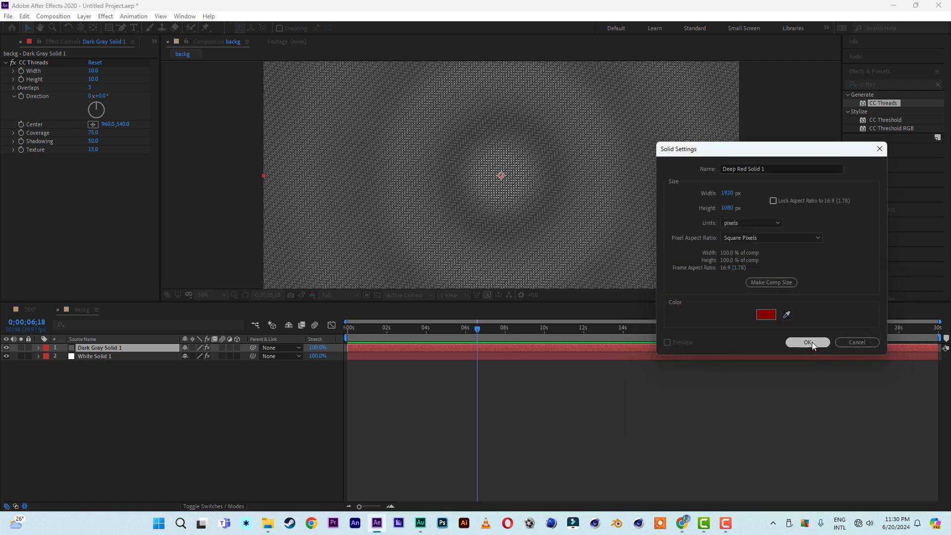
click(807, 342)
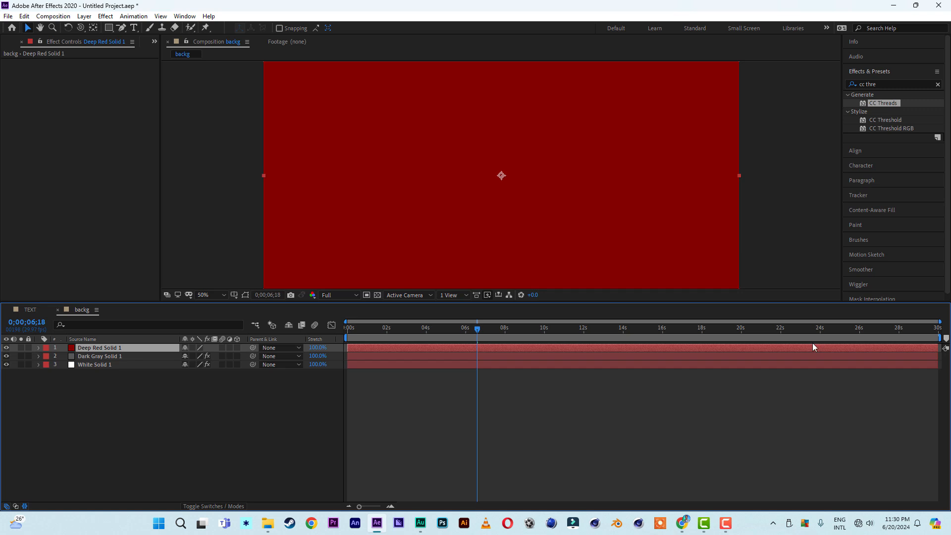
mouse_move(237, 491)
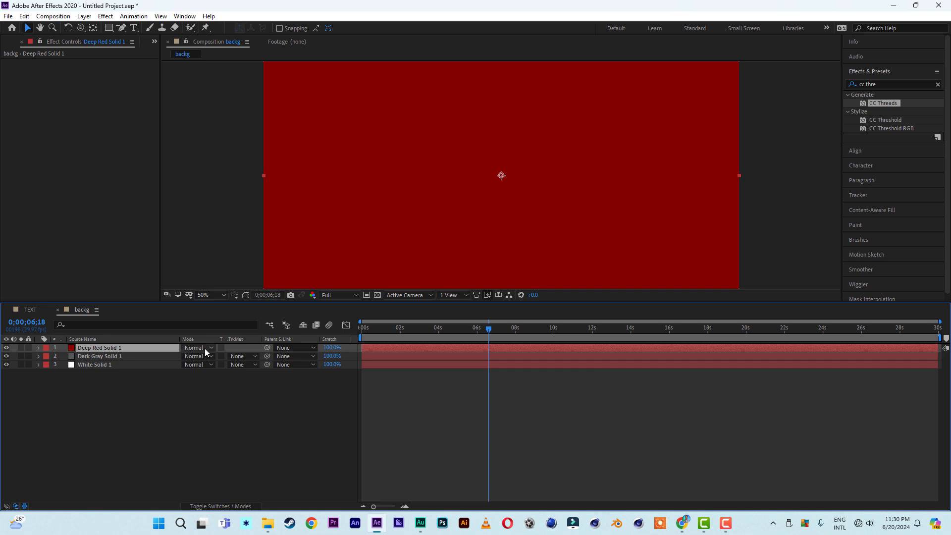
Apply a blending mode to Deep Red Solid 1 so it mixes with the layers below
click(197, 348)
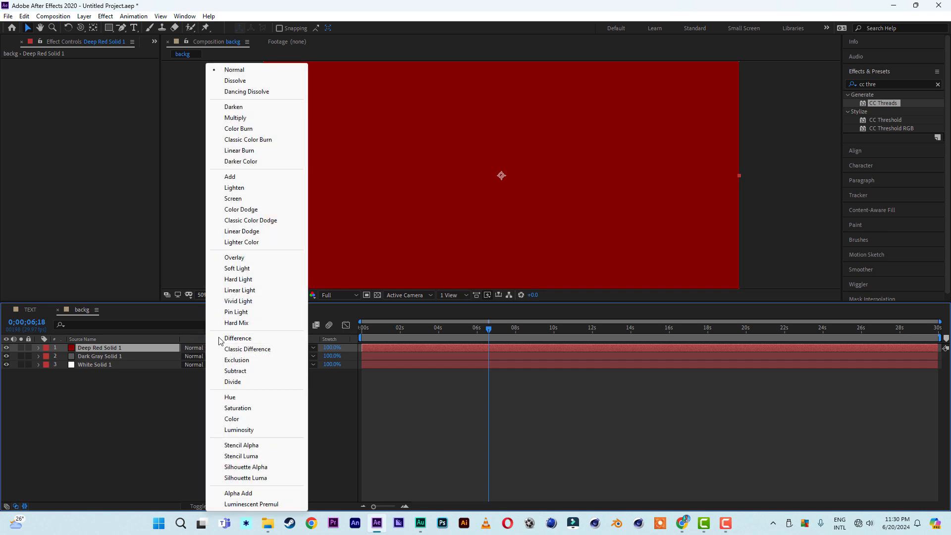
click(234, 256)
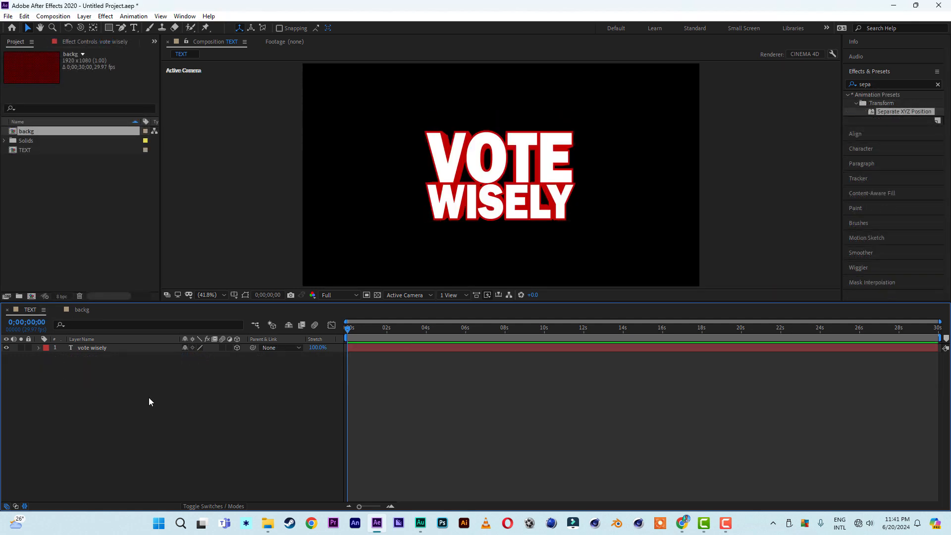
Keyframe Position on the vote wisely layer: far Z at 0s, original position near 2s
click(92, 347)
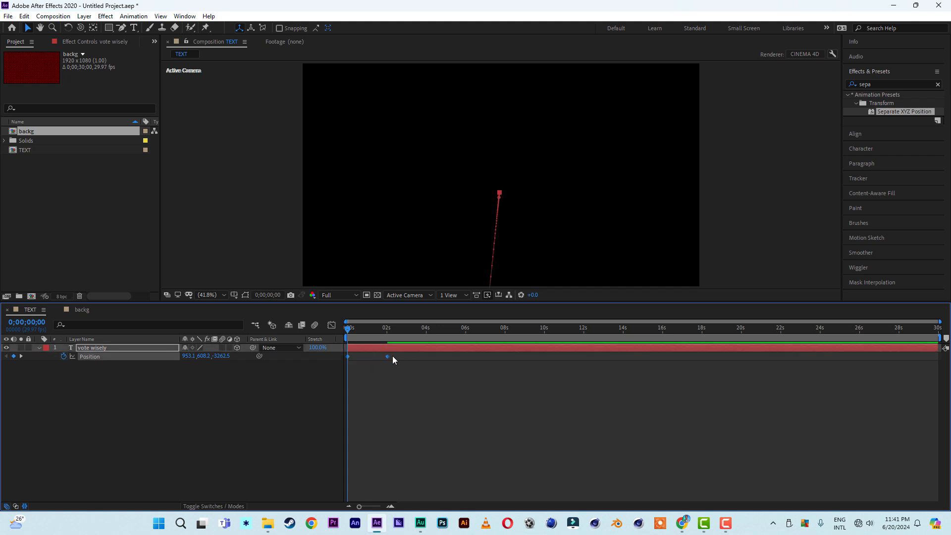
right_click(386, 356)
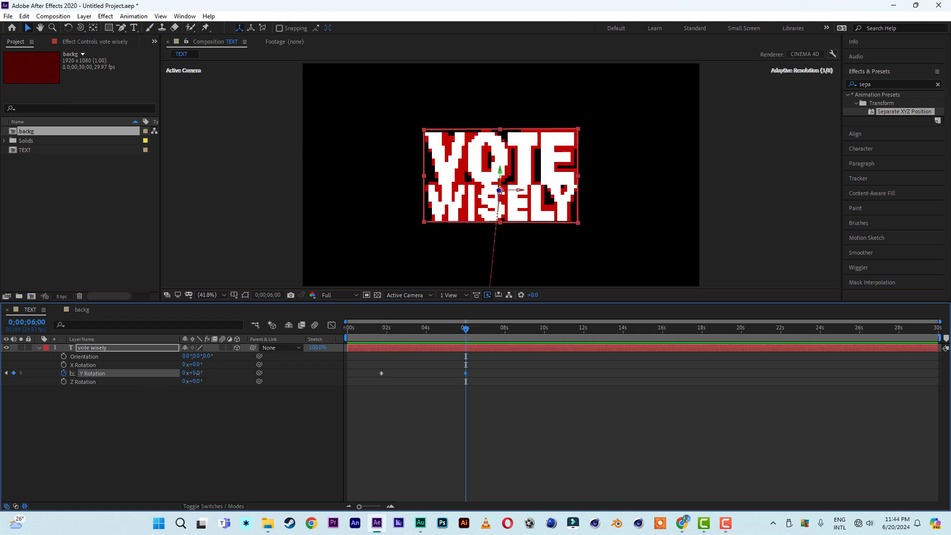
Keyframe Y Rotation to about 0x+280° between ~2s and 6s and select both keyframes for easing
drag(193, 374, 209, 374)
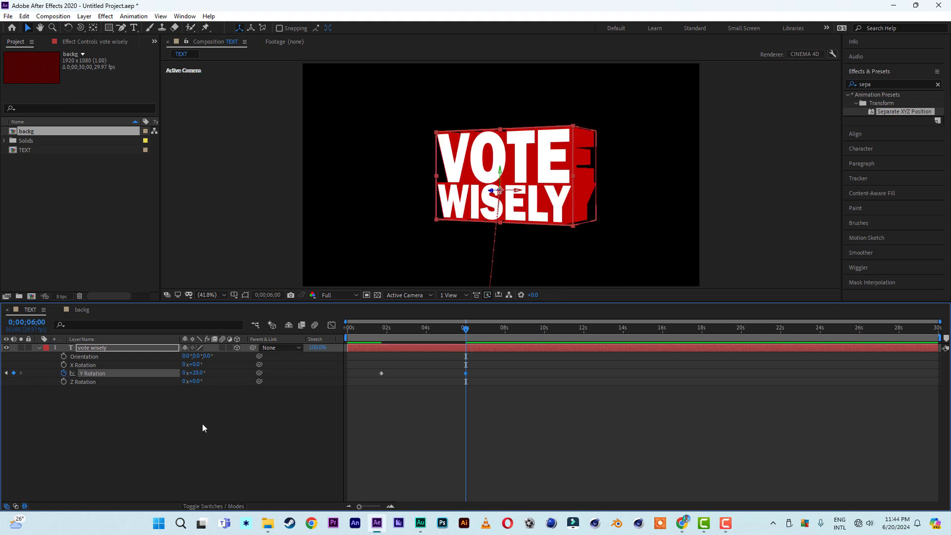
mouse_move(400, 392)
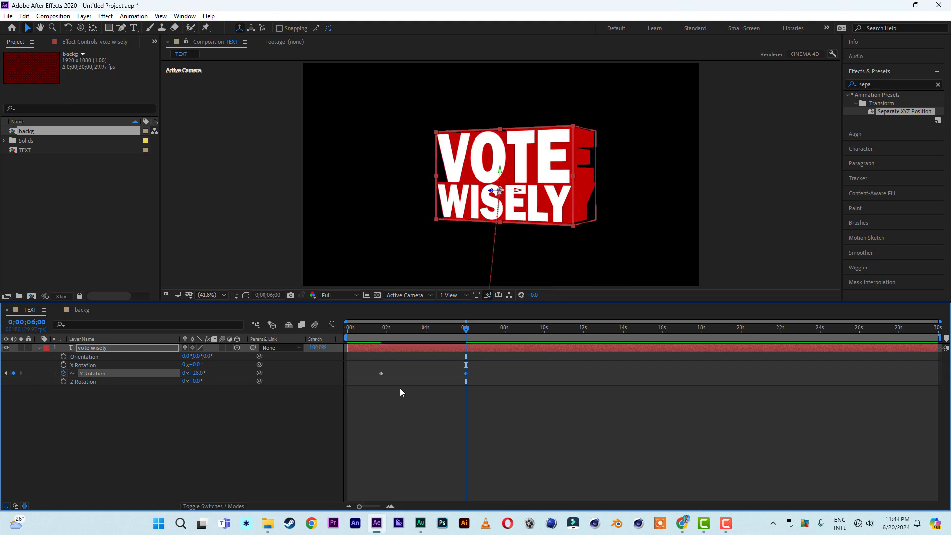
drag(361, 387, 504, 380)
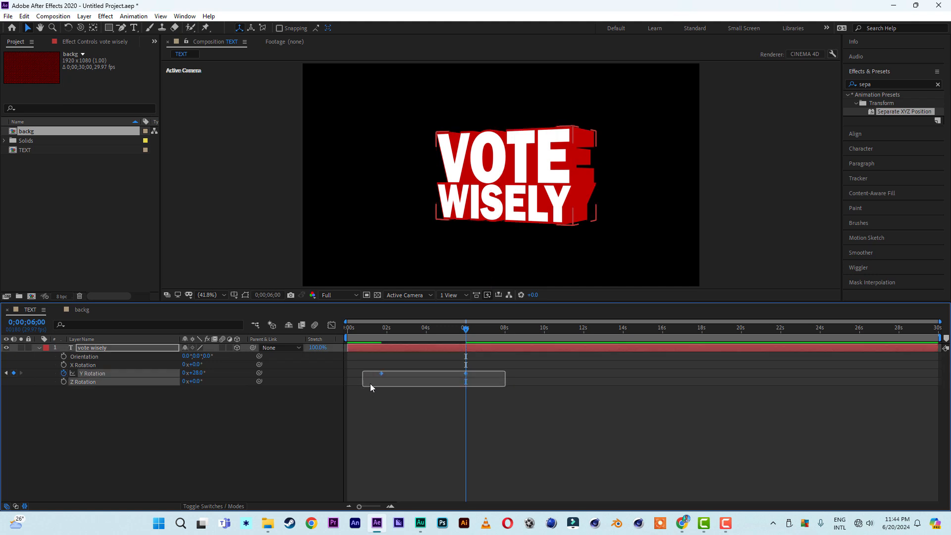
right_click(380, 375)
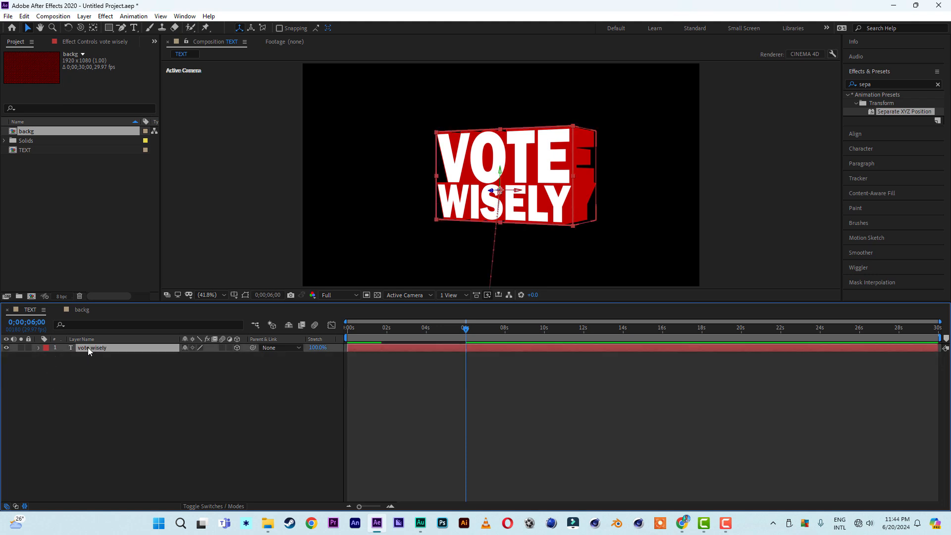
Pre-compose the animated vote wisely layer into vote wisely Comp 1 above the backg layer
right_click(91, 348)
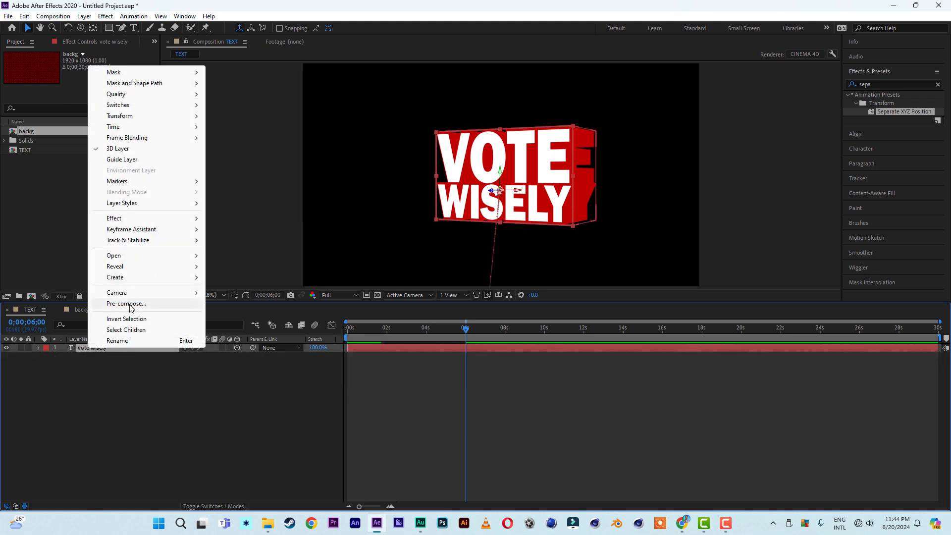
click(126, 303)
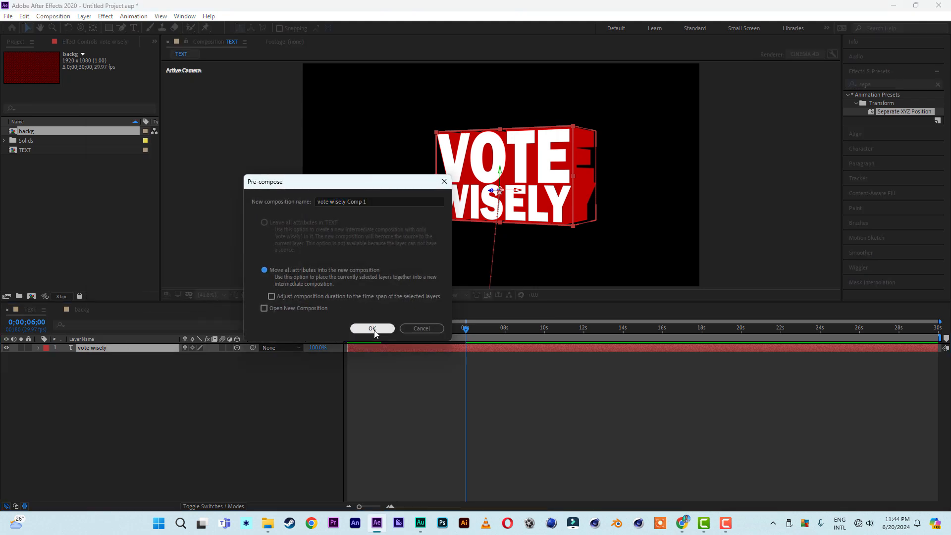
click(372, 328)
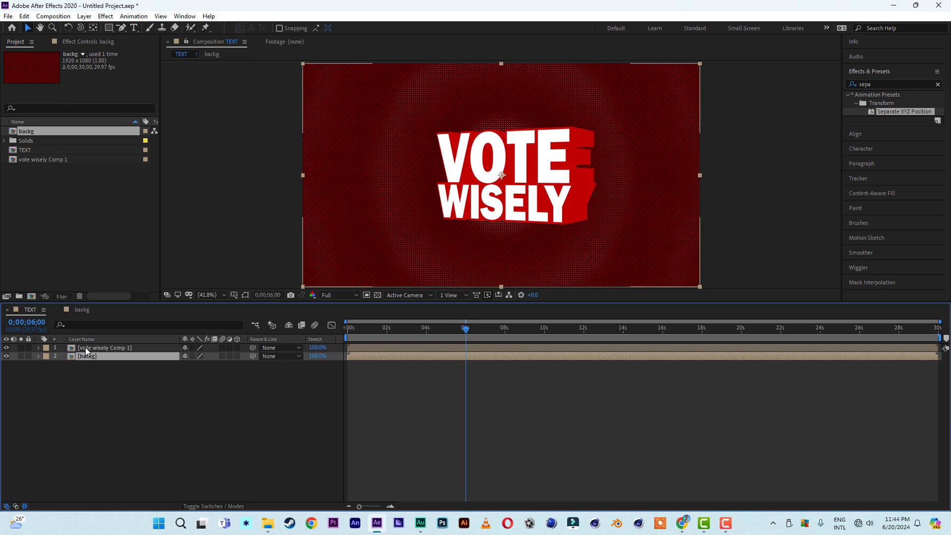
Add a Stroke layer style to vote wisely Comp 1: colour #FFFFFF, size 3, Outside
right_click(87, 348)
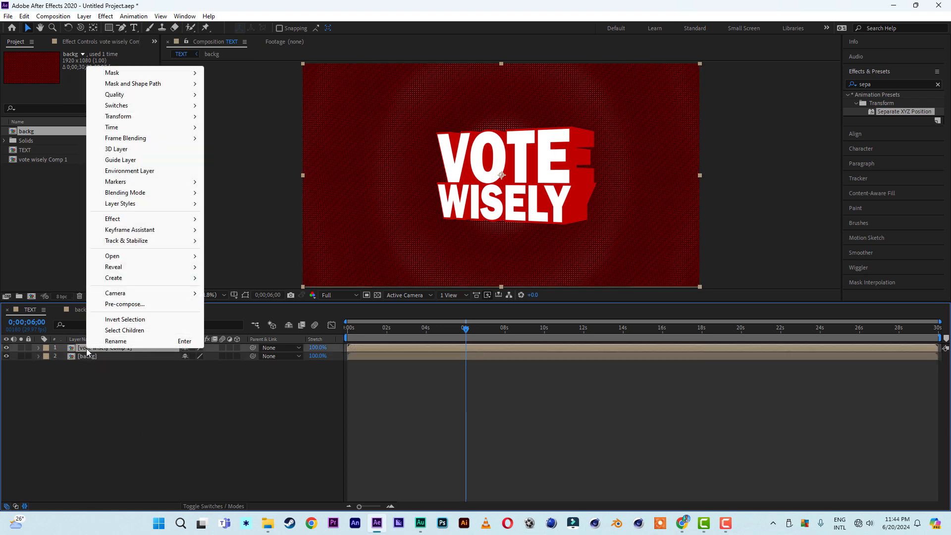
mouse_move(119, 203)
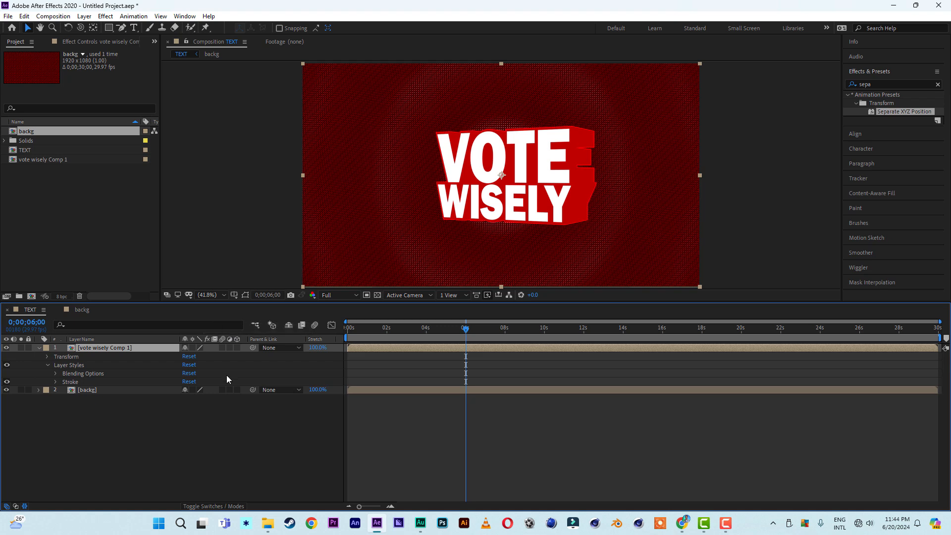
mouse_move(62, 389)
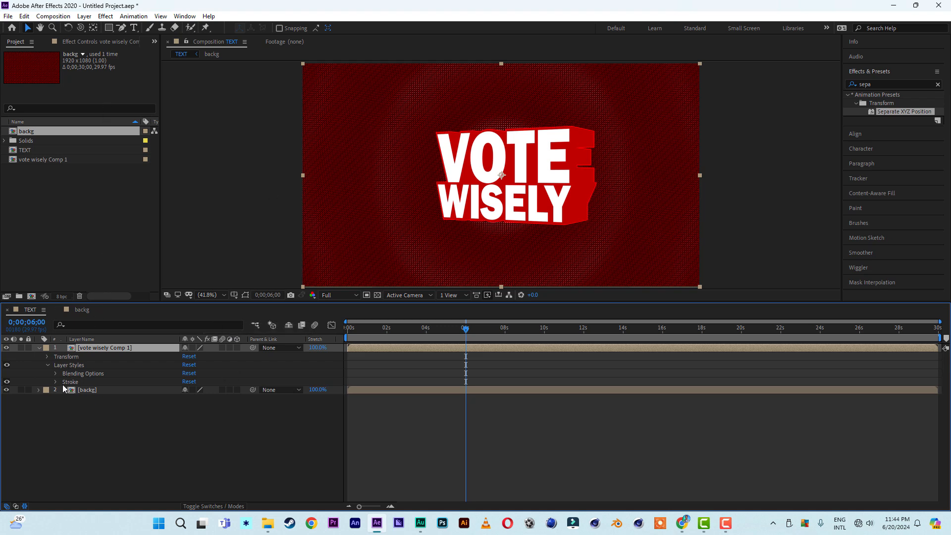
click(187, 398)
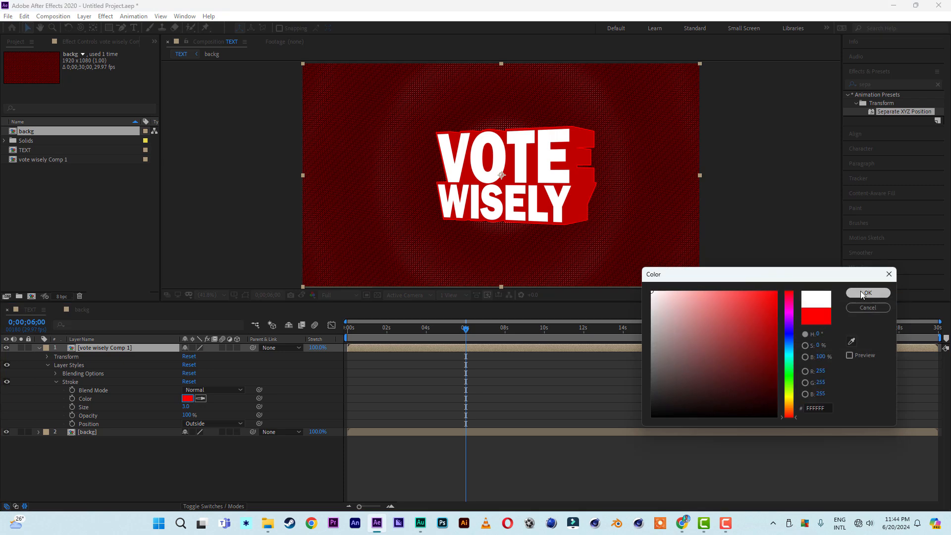
click(867, 294)
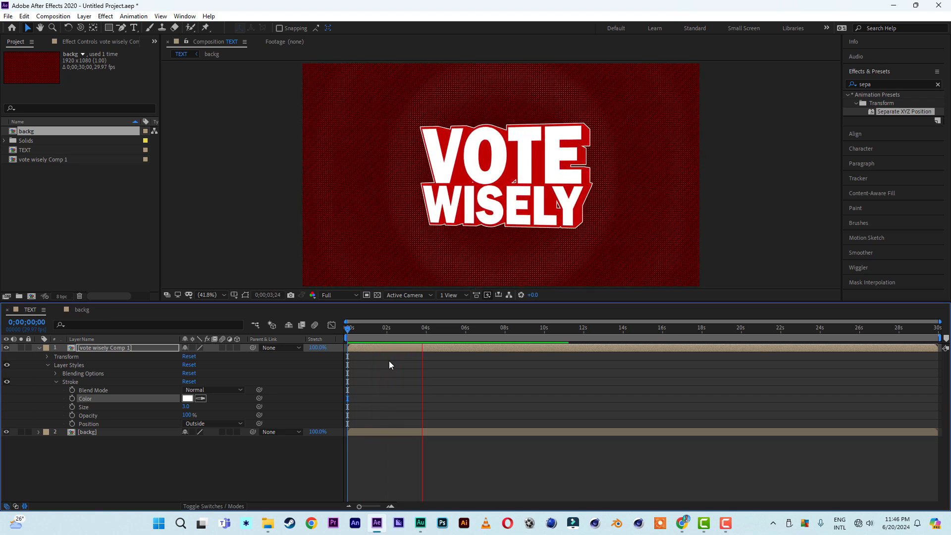
click(462, 328)
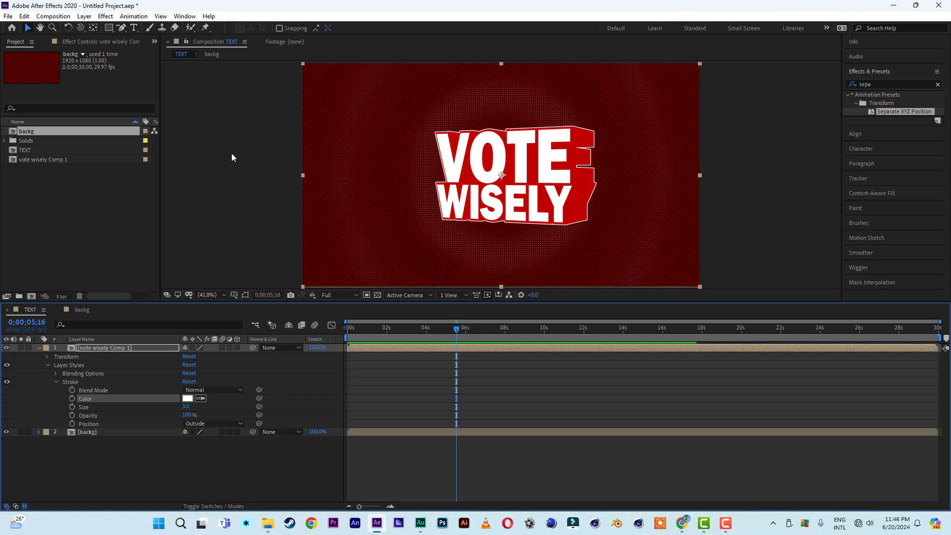
Resize the TEXT composition to 1920 by 880 pixels in Composition Settings
click(53, 17)
text(880)
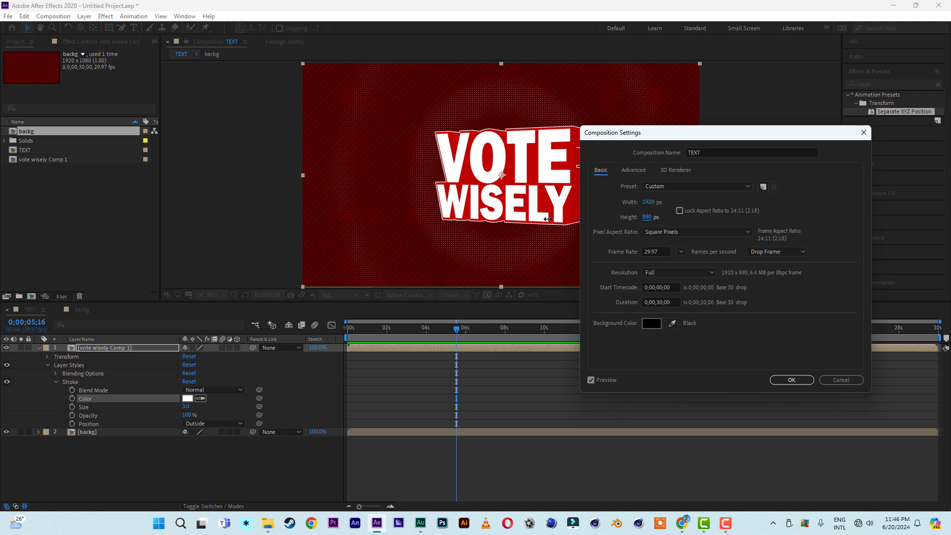
click(791, 379)
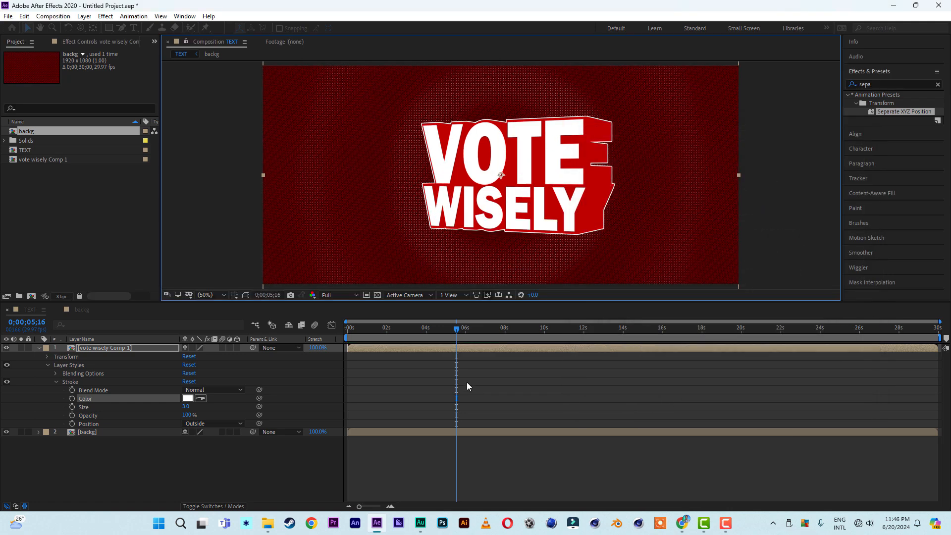